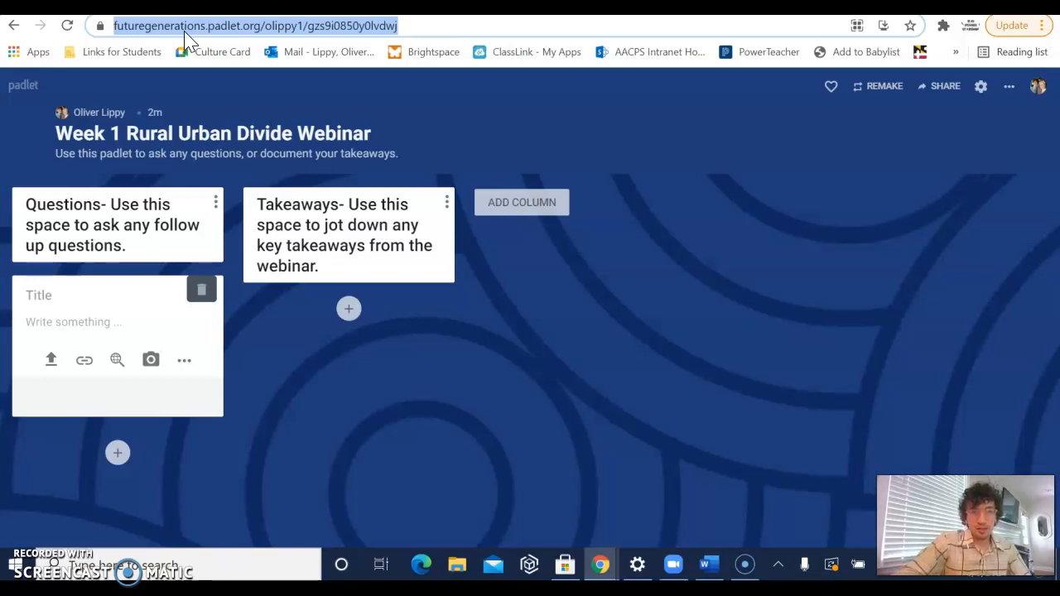
{"action": "mouse_move", "coordinate": [150, 165]}
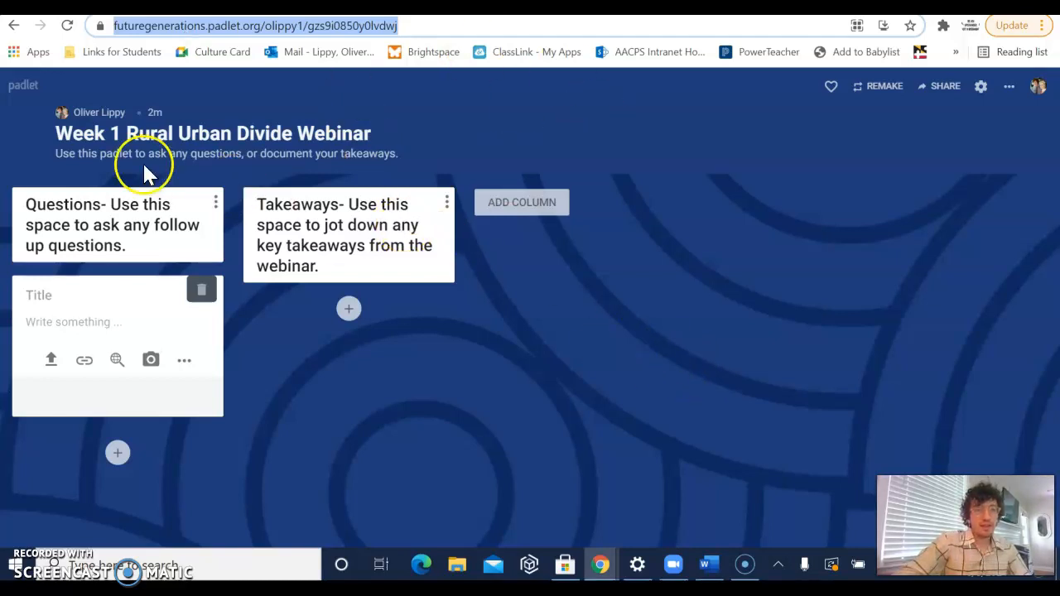
{"action": "mouse_move", "coordinate": [108, 136]}
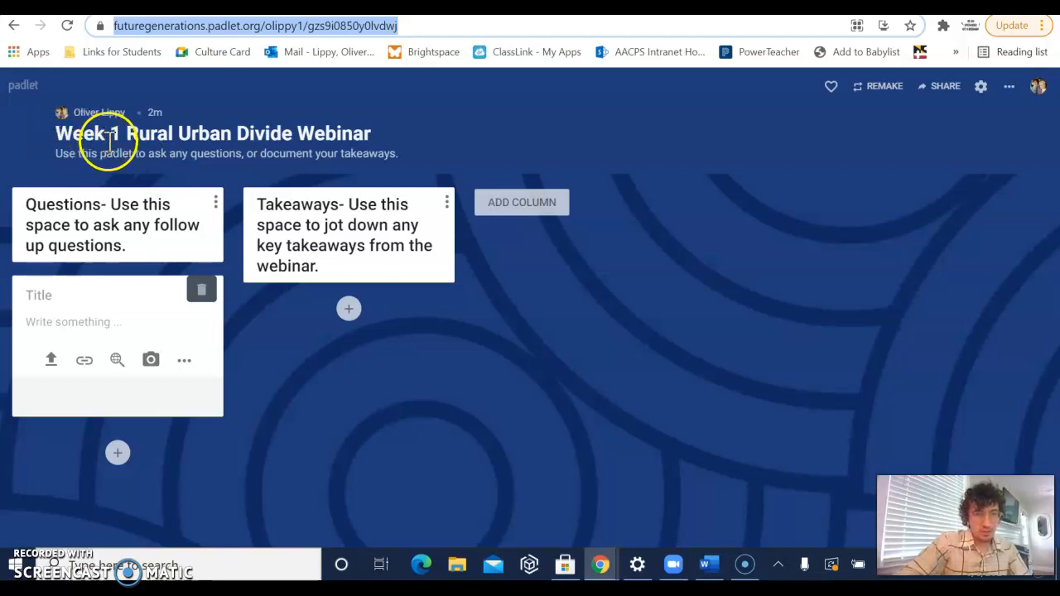
{"action": "mouse_move", "coordinate": [235, 129]}
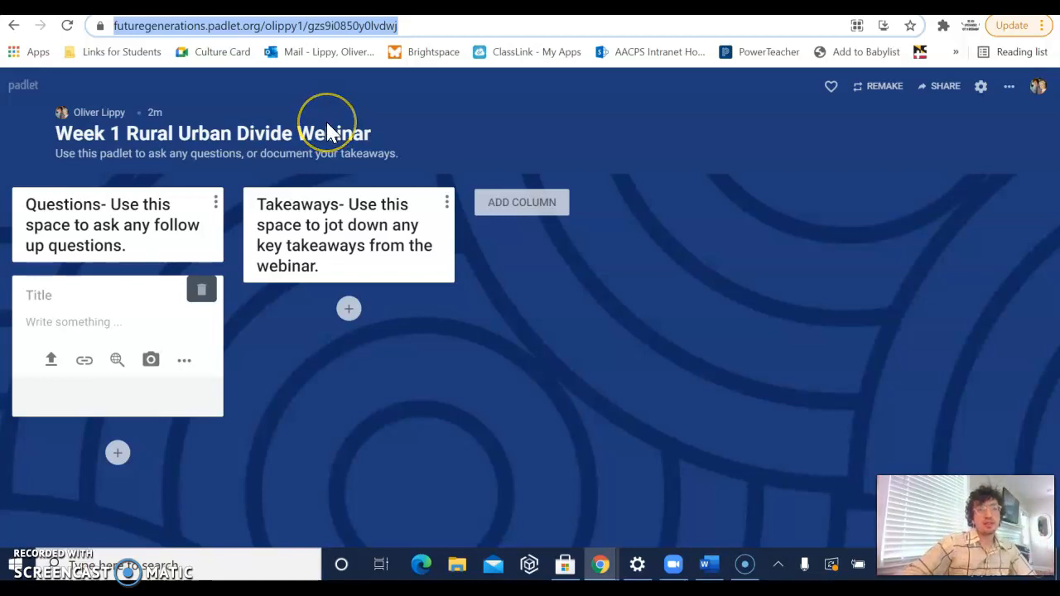
{"action": "mouse_move", "coordinate": [202, 186]}
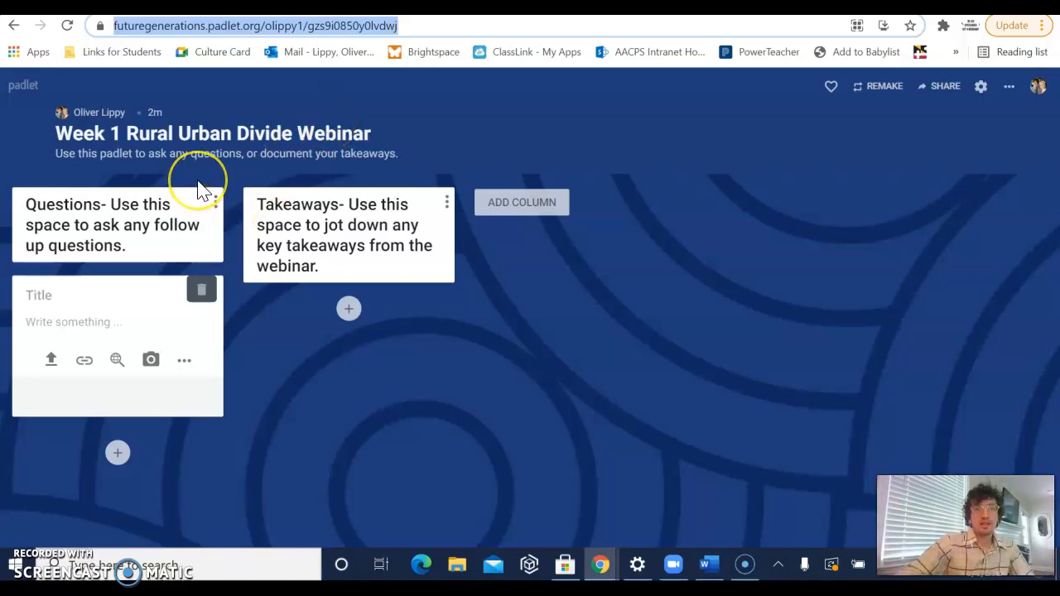
{"action": "mouse_move", "coordinate": [252, 184]}
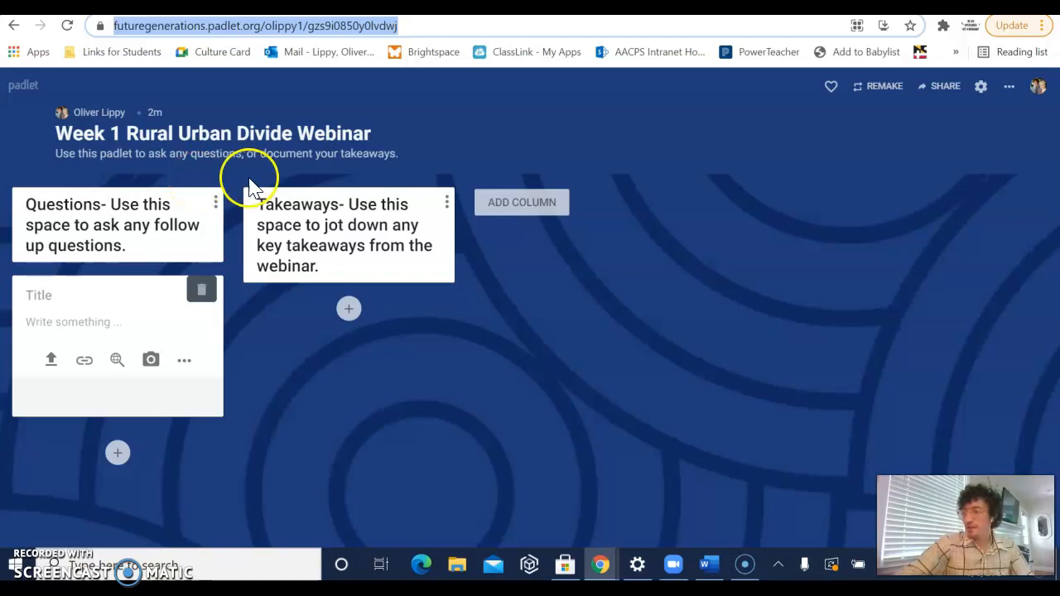
{"action": "mouse_move", "coordinate": [257, 183]}
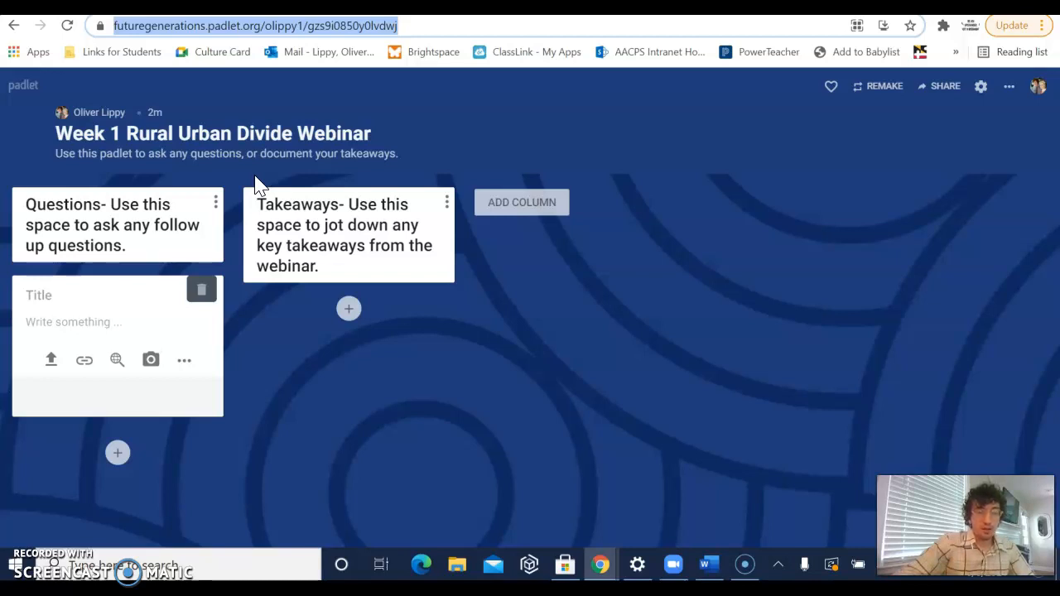
{"action": "mouse_move", "coordinate": [251, 184]}
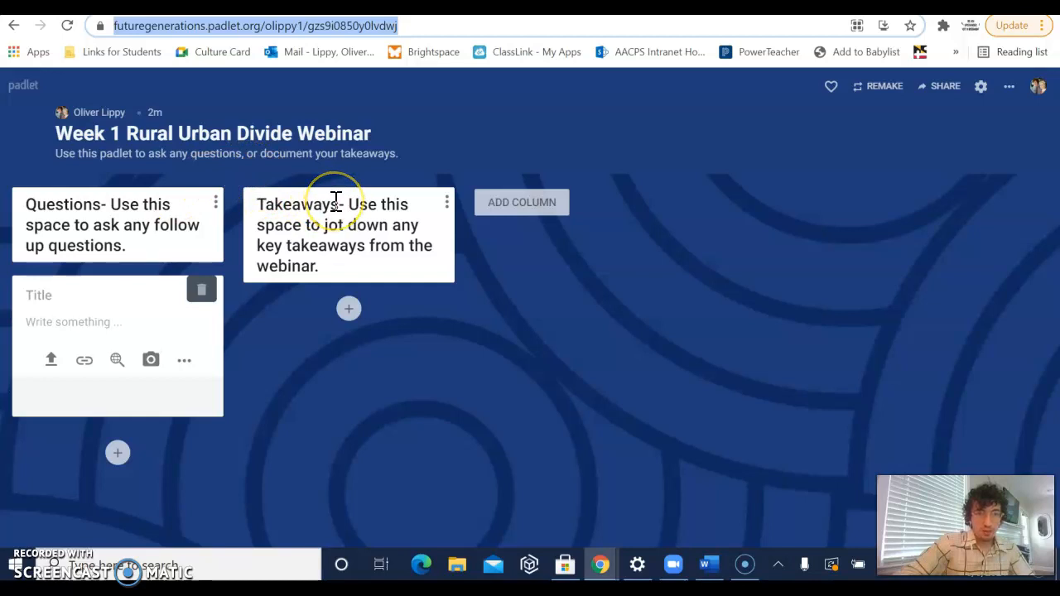
{"action": "mouse_move", "coordinate": [142, 427]}
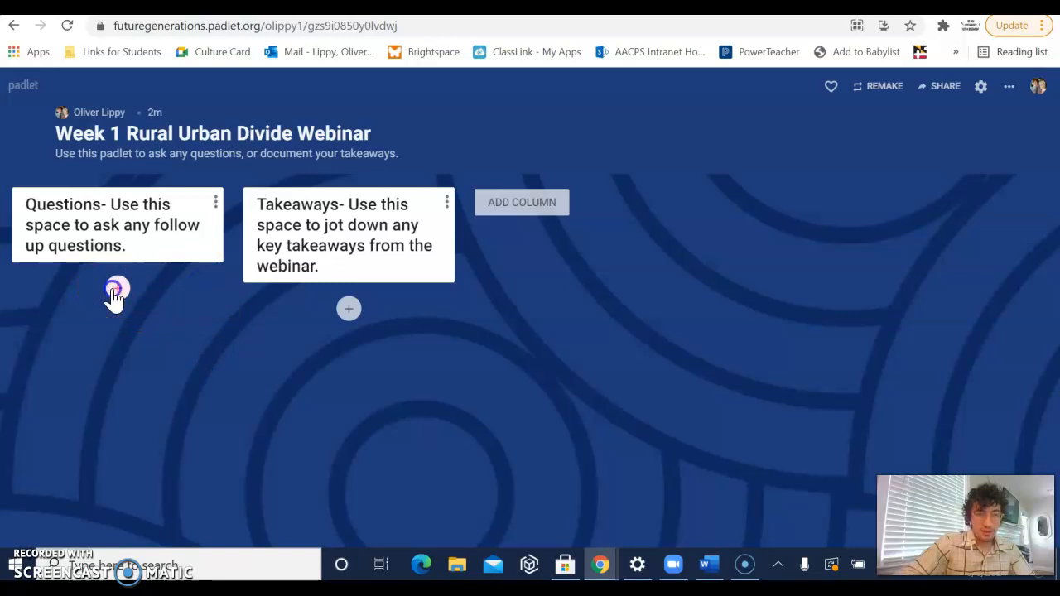
- Draft a Questions-column post titled 'Question' with a dotted placeholder body
{"action": "left_click", "coordinate": [116, 288]}
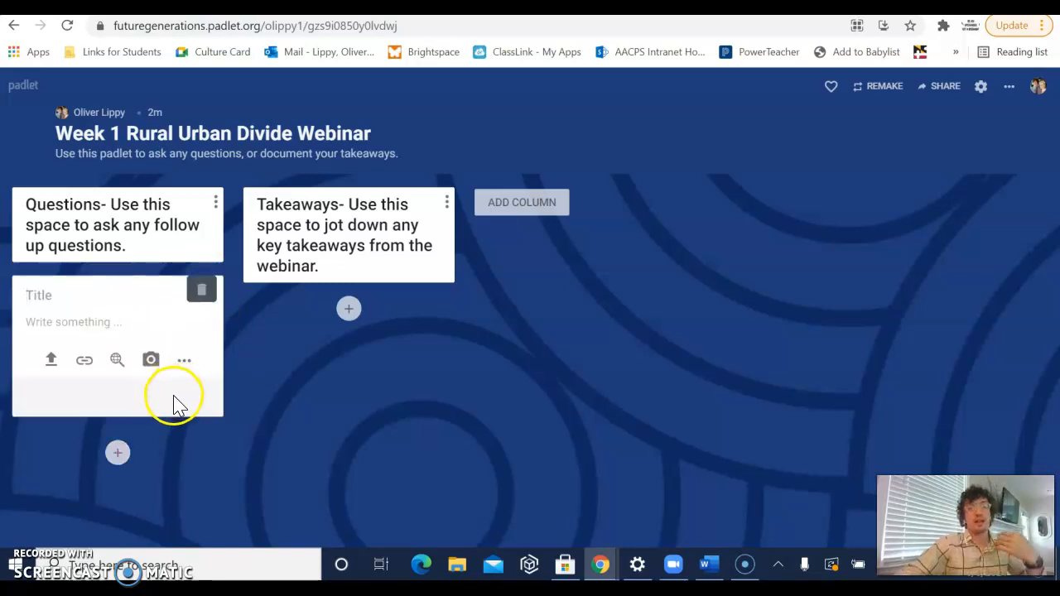
{"action": "mouse_move", "coordinate": [179, 394]}
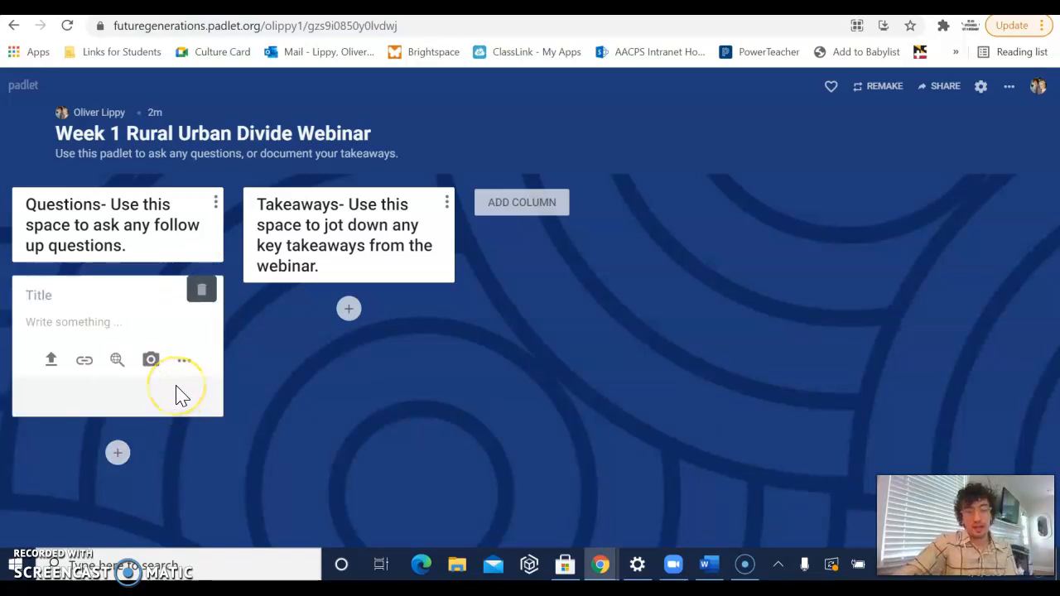
{"action": "mouse_move", "coordinate": [182, 394]}
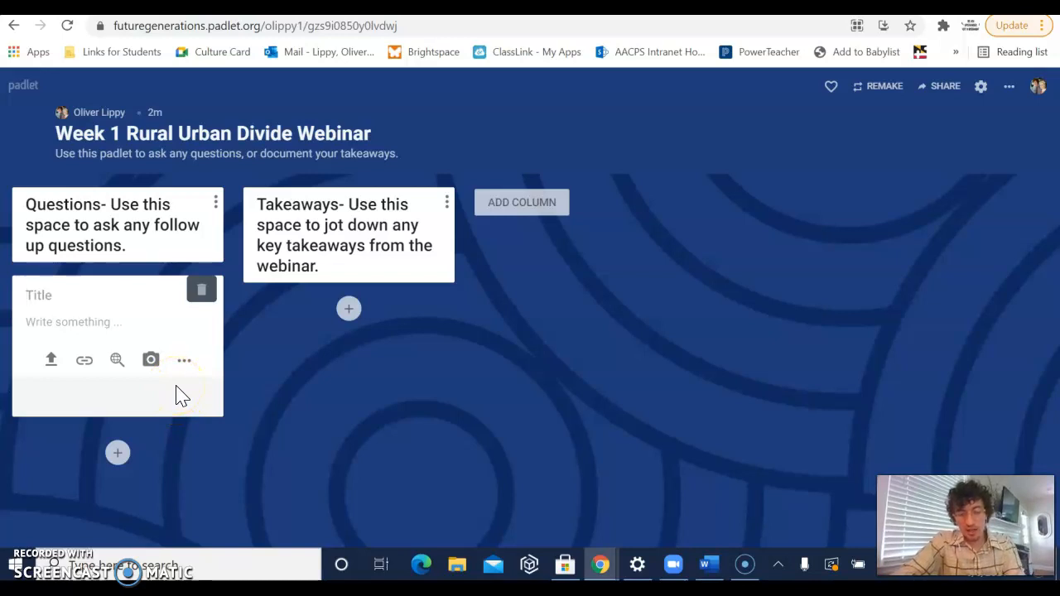
{"action": "type", "text": "Question"}
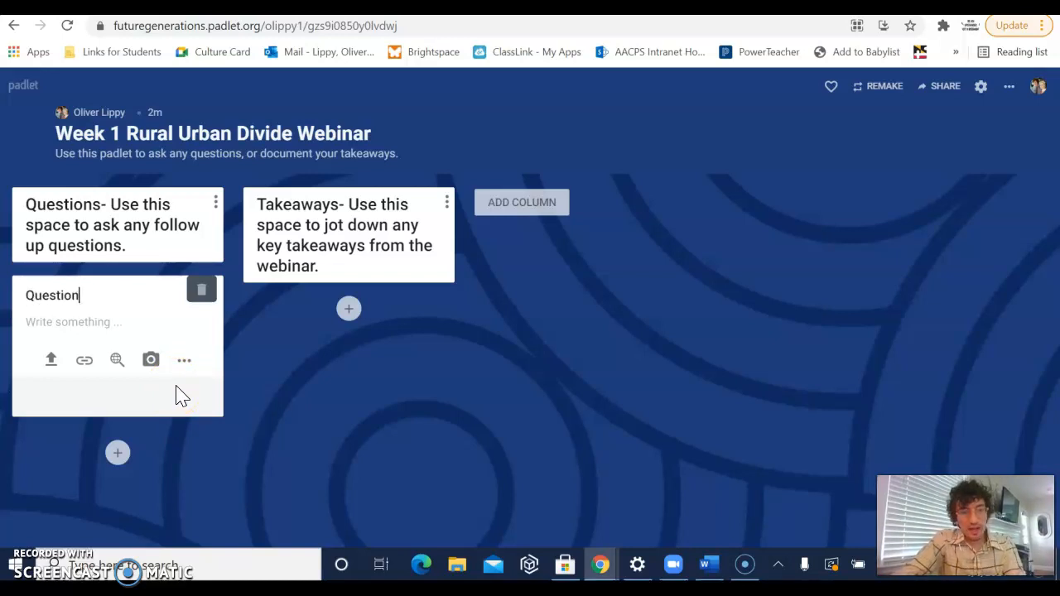
{"action": "left_click", "coordinate": [70, 321]}
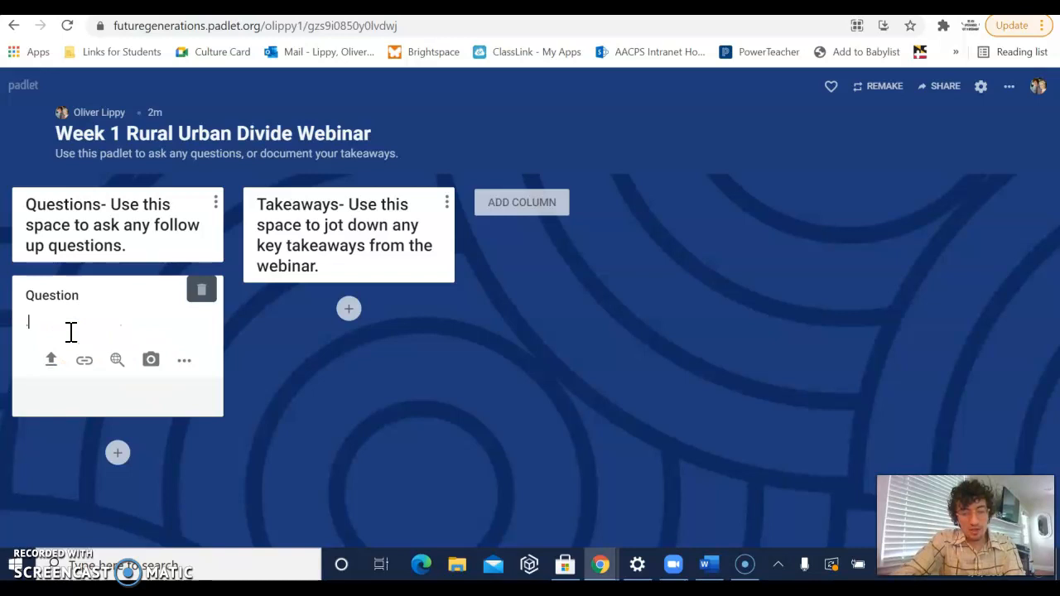
{"action": "type", "text": ".............."}
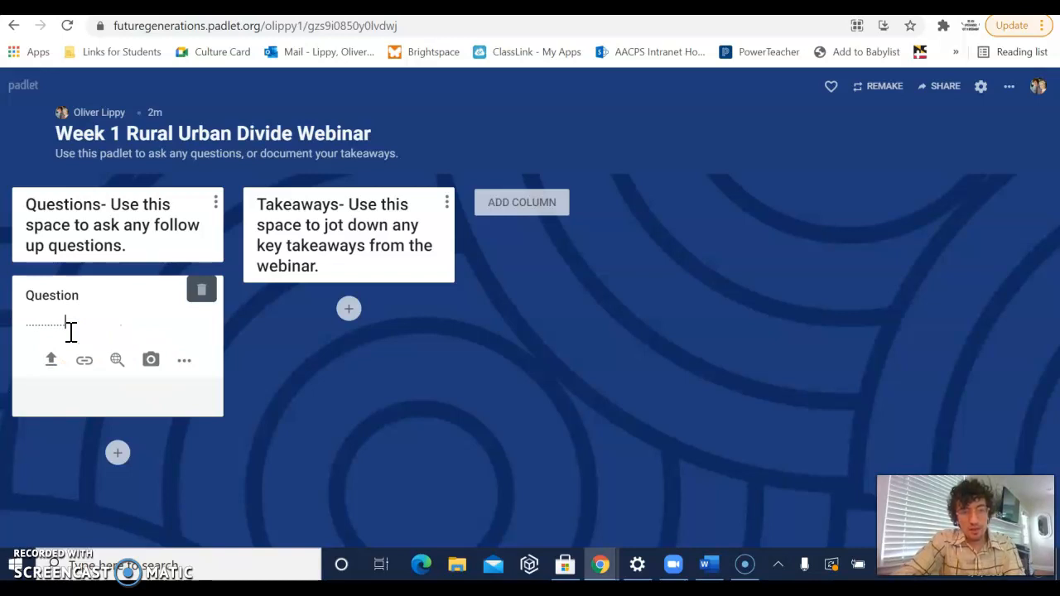
{"action": "mouse_move", "coordinate": [267, 330]}
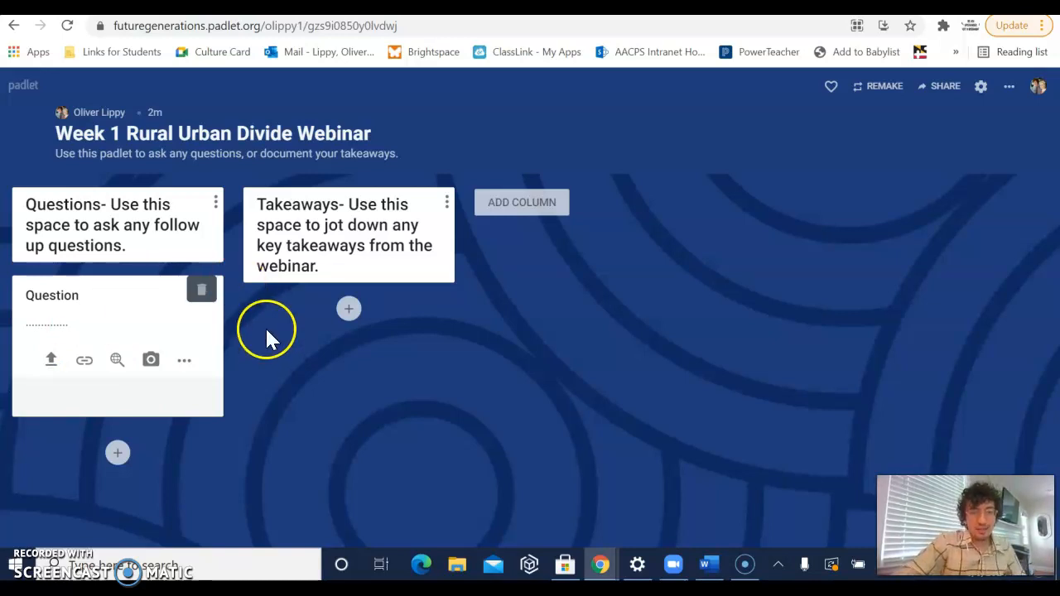
{"action": "mouse_move", "coordinate": [312, 358]}
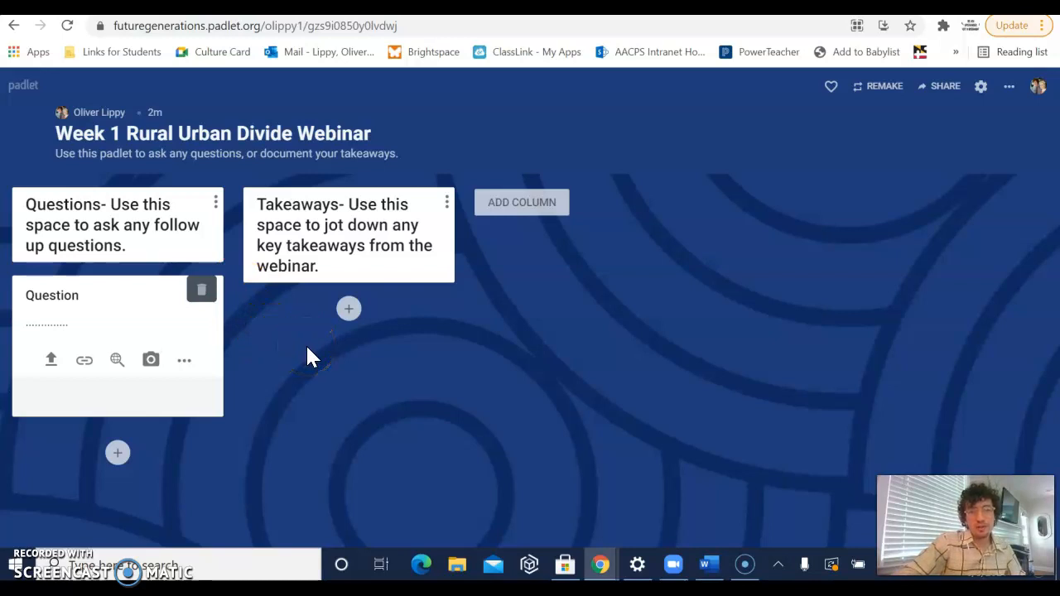
{"action": "mouse_move", "coordinate": [348, 310]}
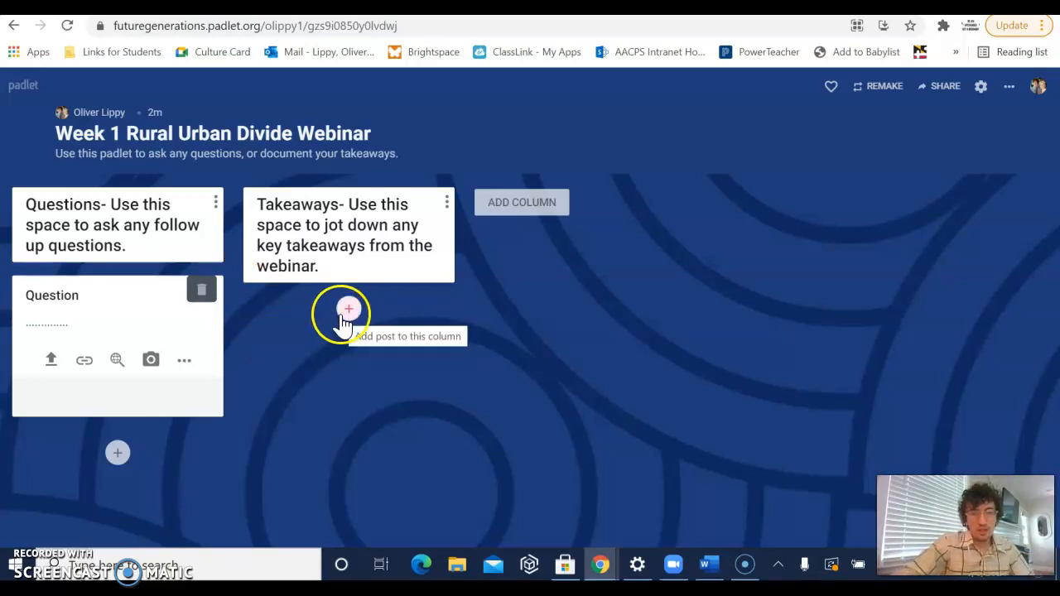
- Publish a Takeaways-column post titled 'Takeaway', then reopen its body for editing
{"action": "left_click", "coordinate": [348, 312]}
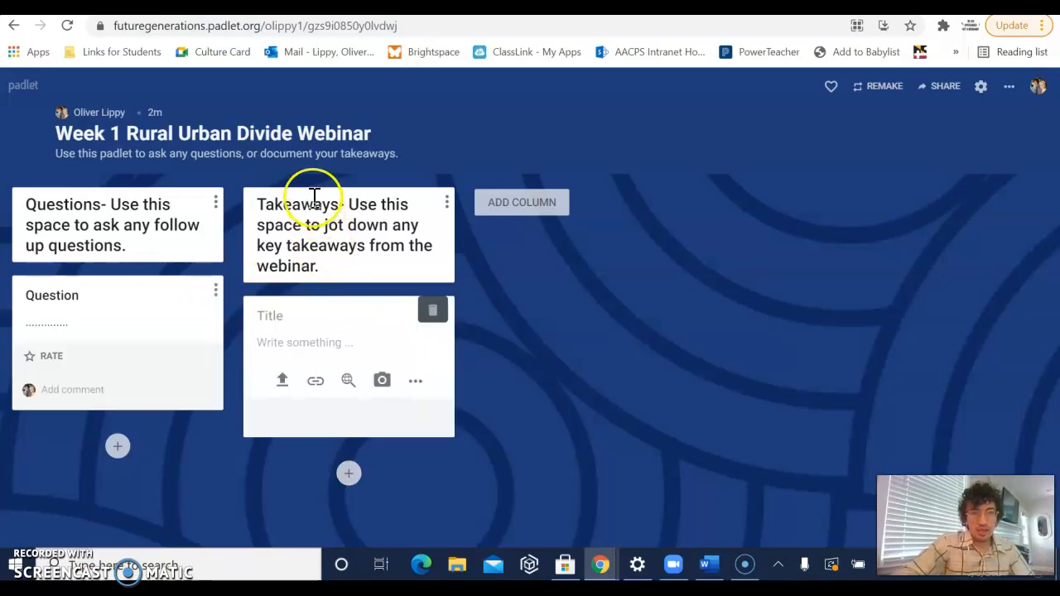
{"action": "mouse_move", "coordinate": [323, 301]}
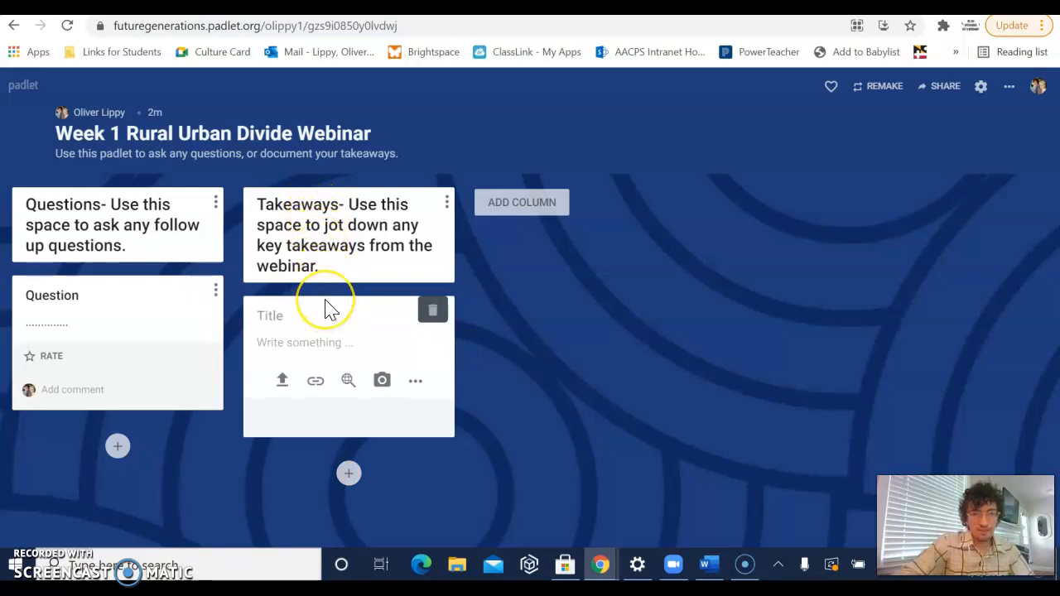
{"action": "left_click", "coordinate": [298, 315]}
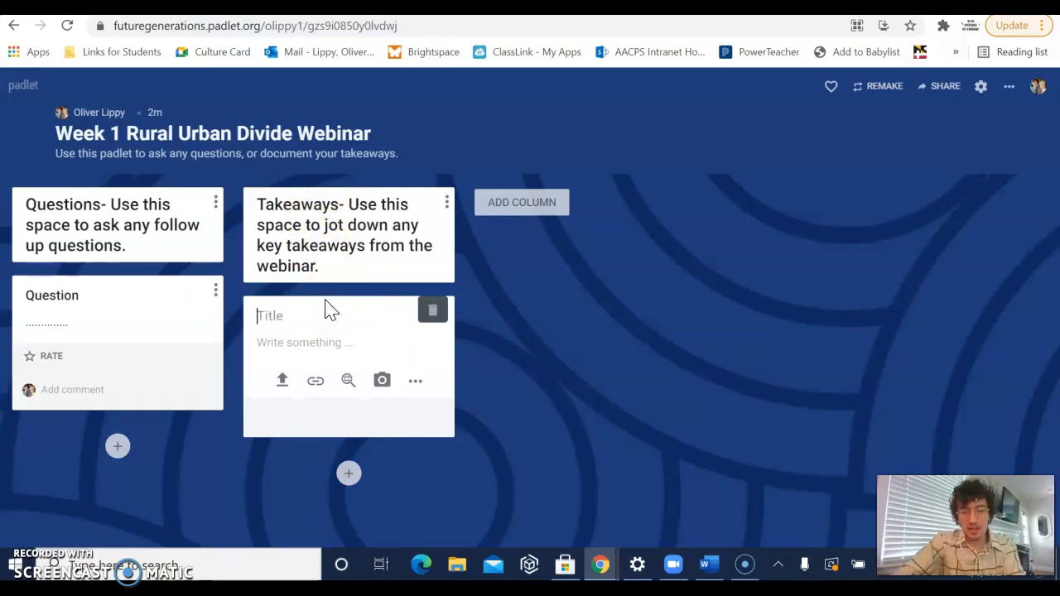
{"action": "type", "text": "Take"}
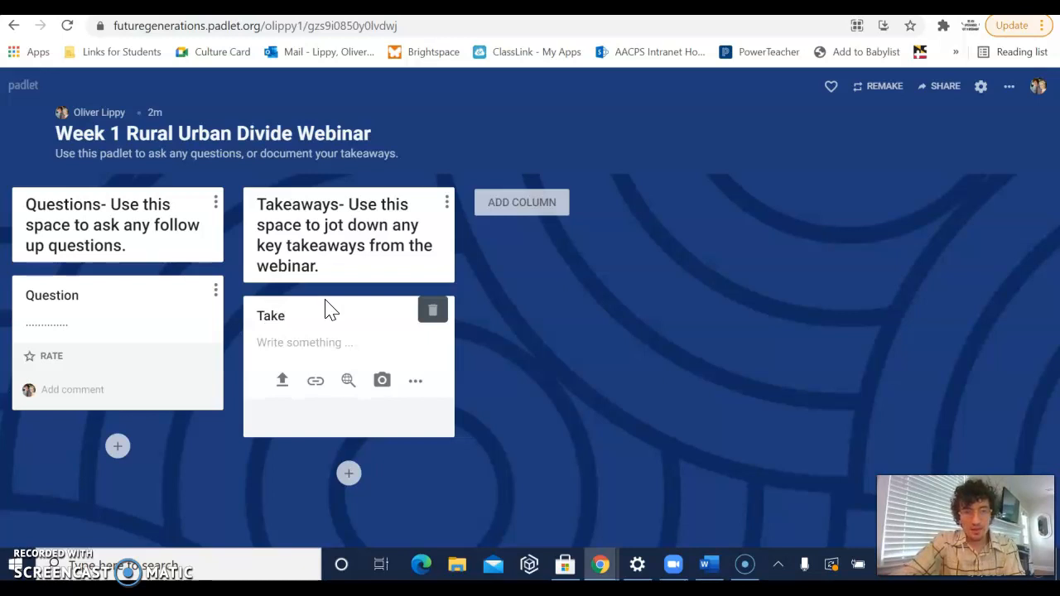
{"action": "type", "text": "away"}
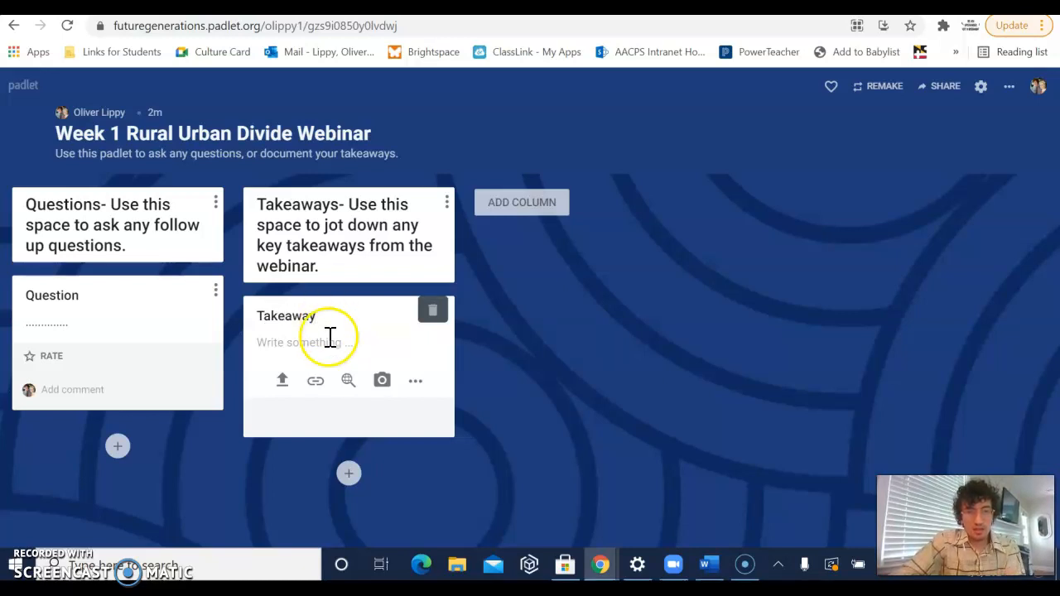
{"action": "left_click", "coordinate": [330, 341]}
{"action": "type", "text": ".........."}
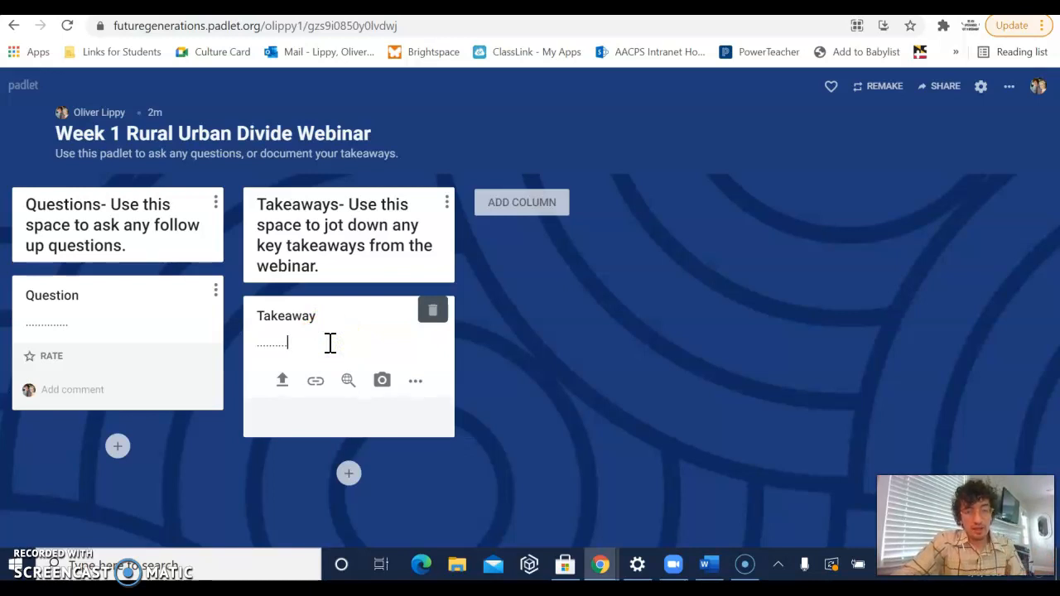
{"action": "left_click", "coordinate": [521, 366]}
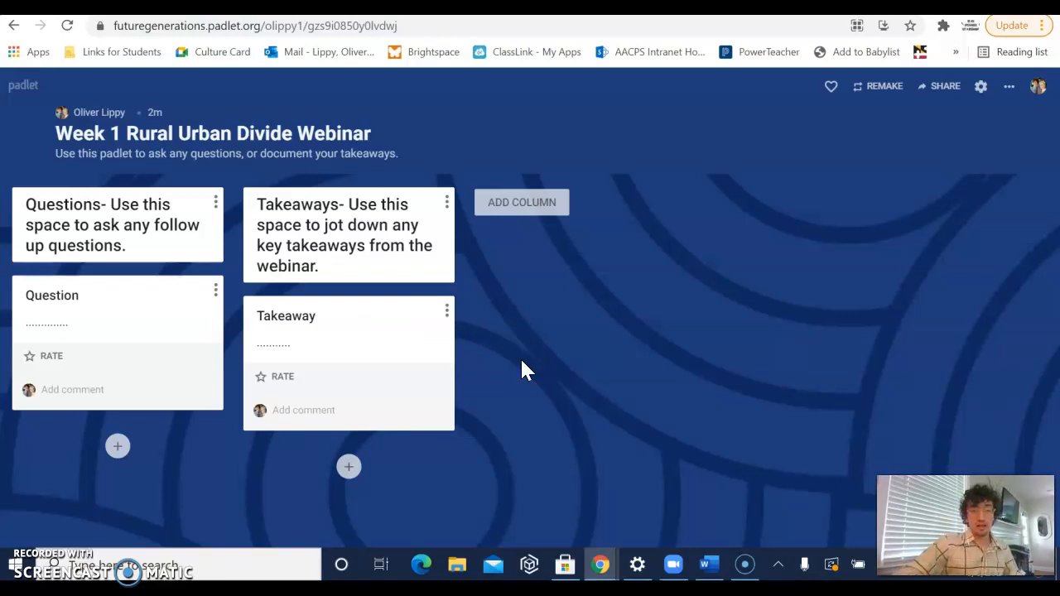
{"action": "mouse_move", "coordinate": [474, 321]}
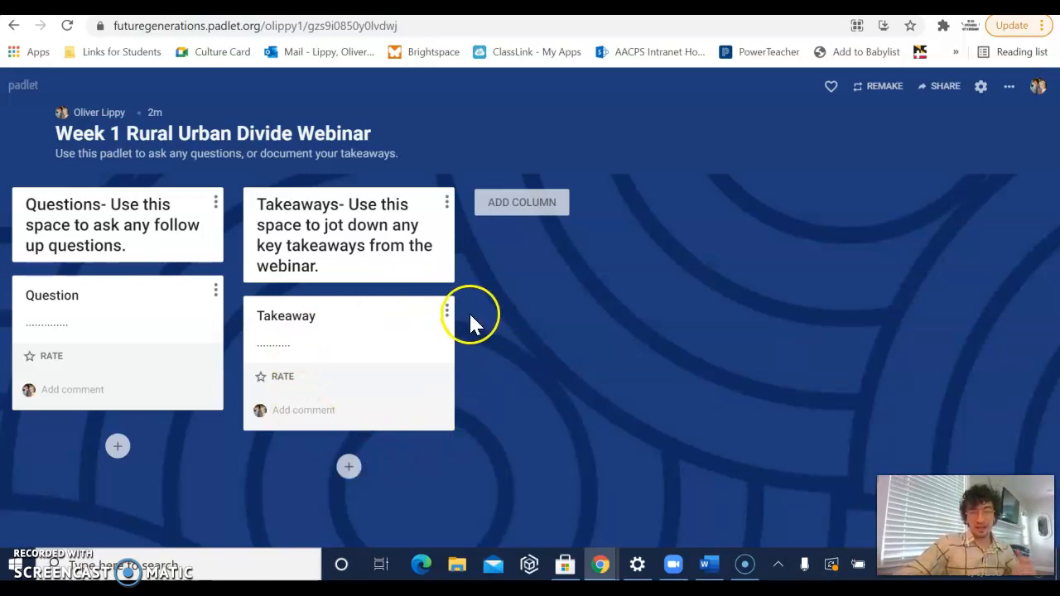
{"action": "mouse_move", "coordinate": [335, 340]}
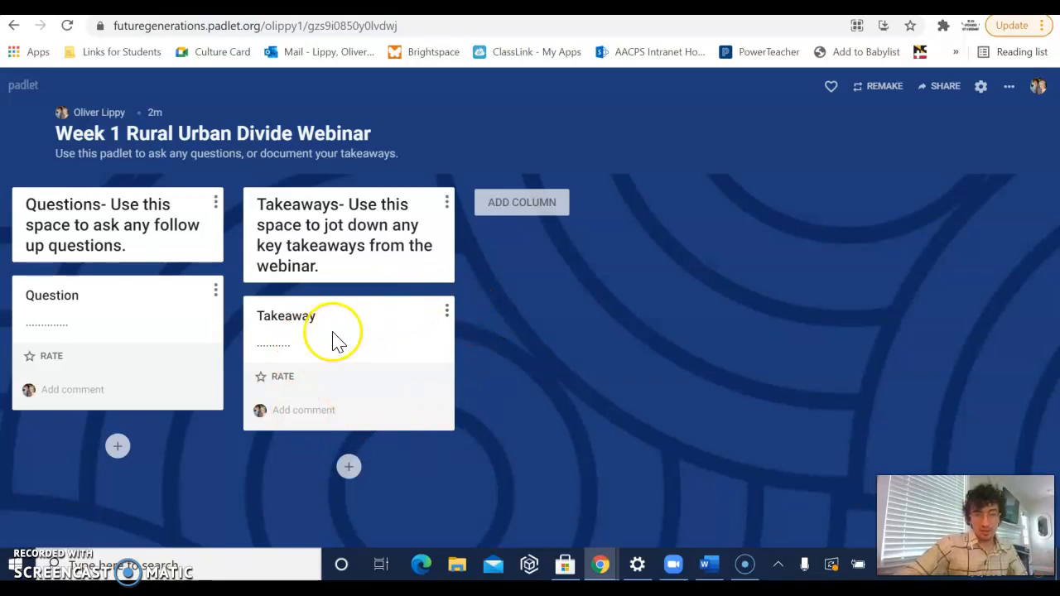
{"action": "left_click", "coordinate": [295, 343]}
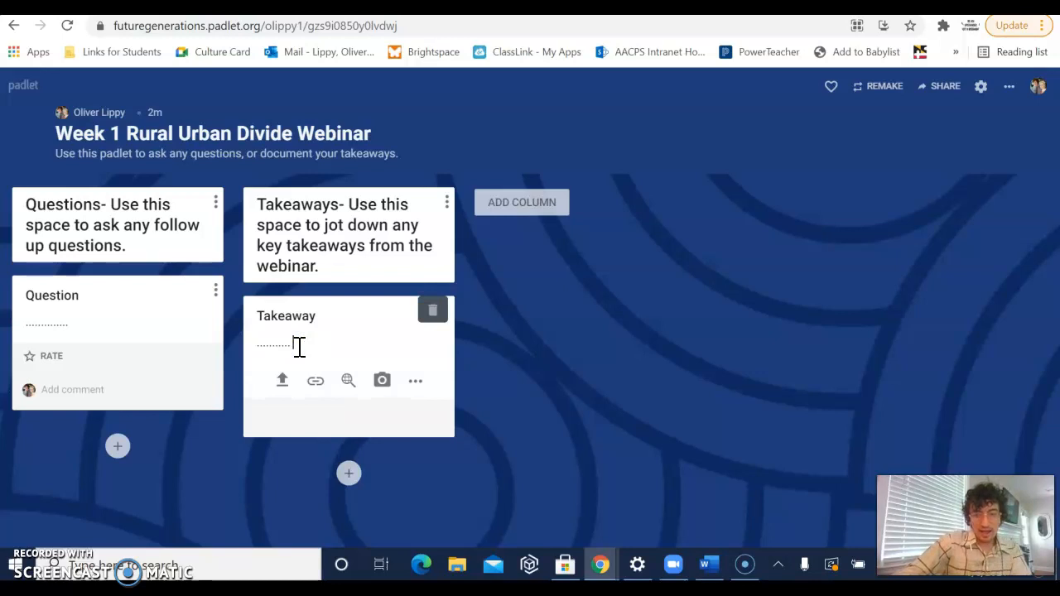
- Sign the Takeaway body with '-Oli Lippy' after the dots and republish it
{"action": "type", "text": "-Oliver"}
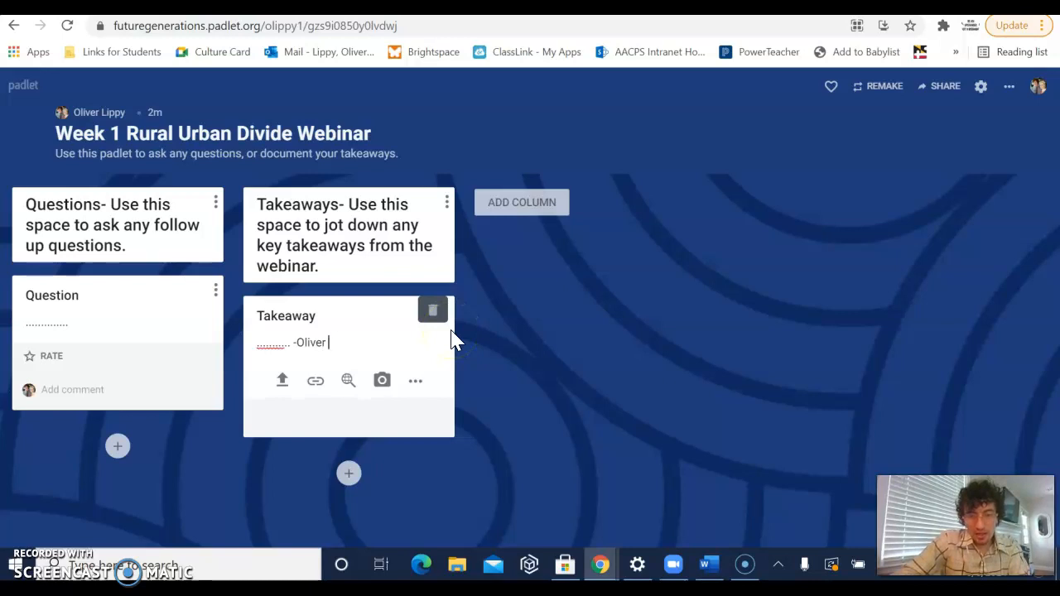
{"action": "type", "text": "Lippy"}
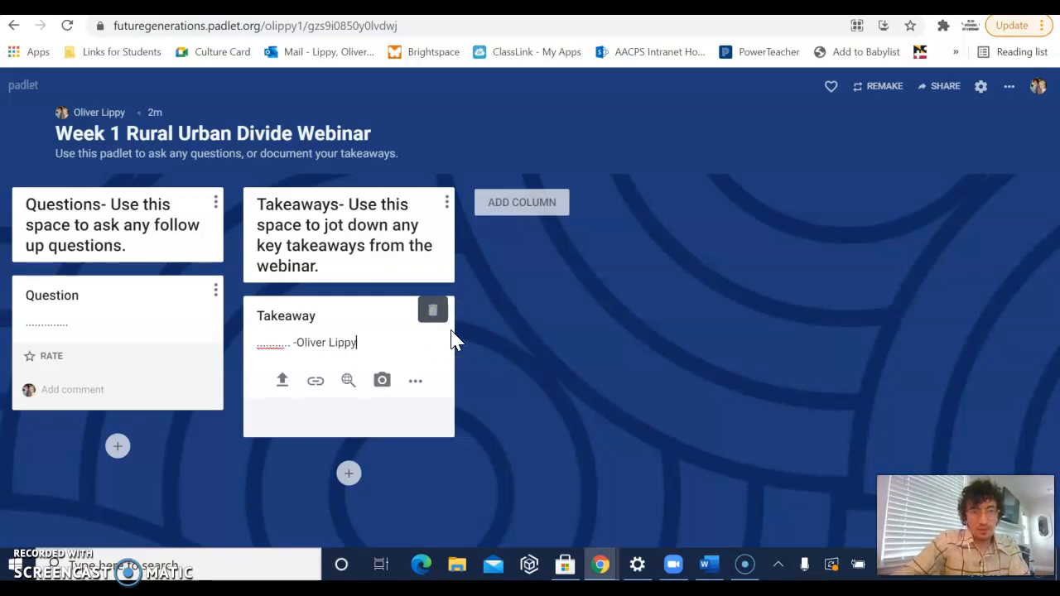
{"action": "mouse_move", "coordinate": [149, 334]}
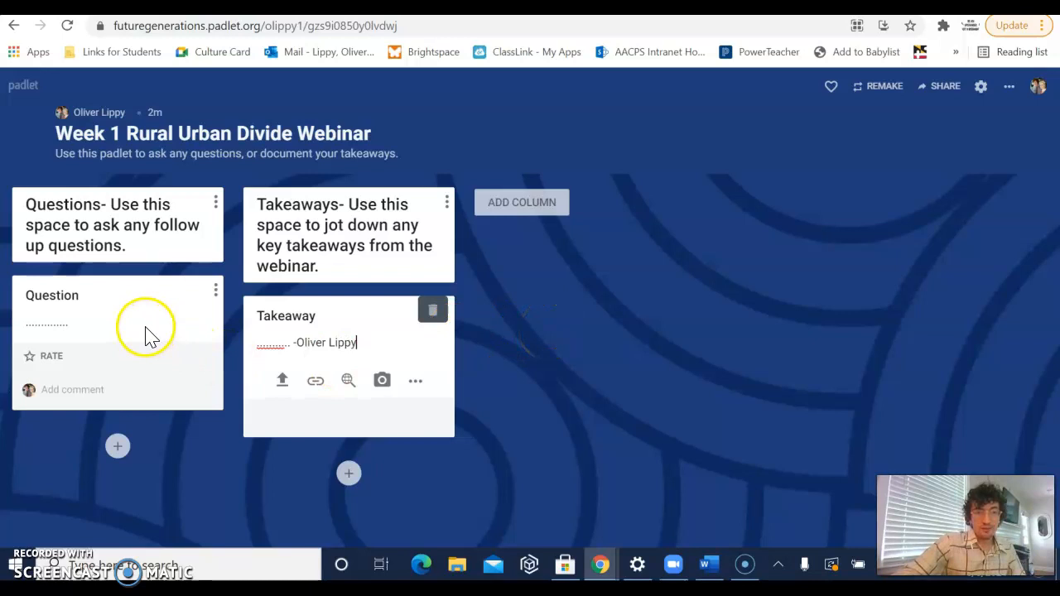
{"action": "mouse_move", "coordinate": [156, 342]}
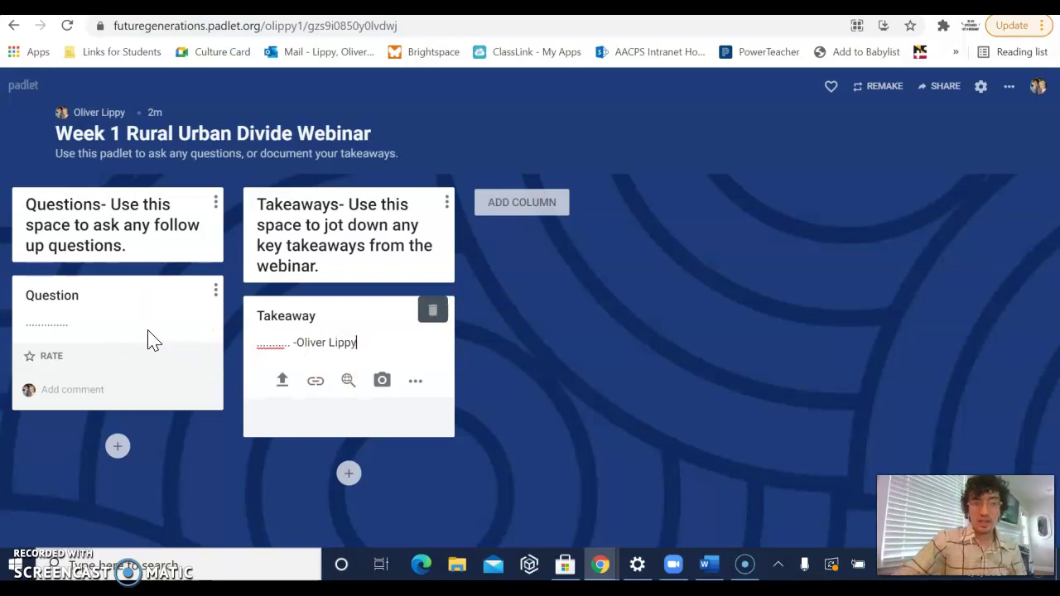
{"action": "left_click", "coordinate": [96, 323]}
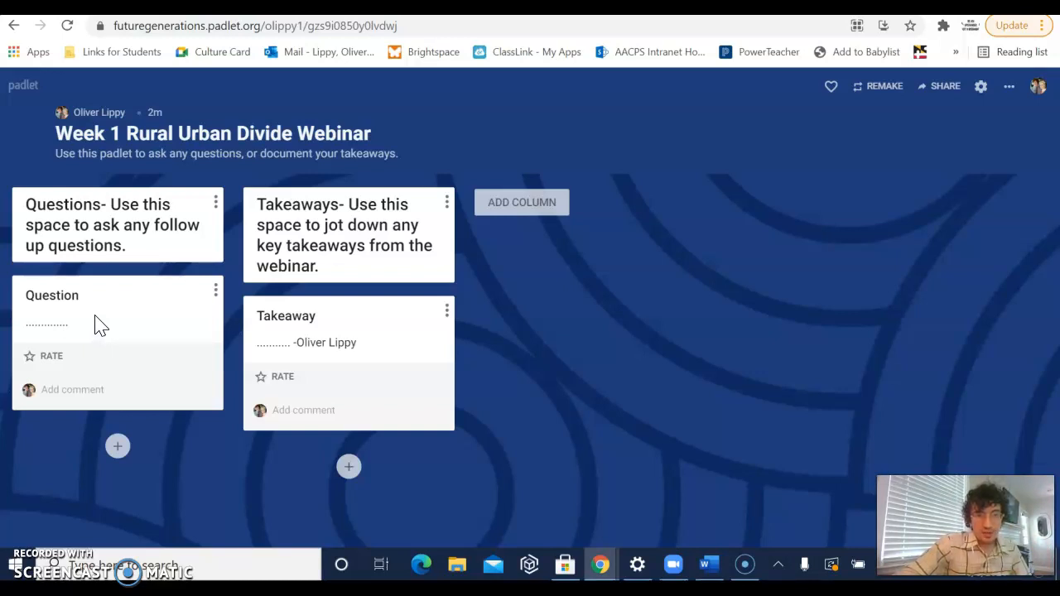
{"action": "mouse_move", "coordinate": [520, 322]}
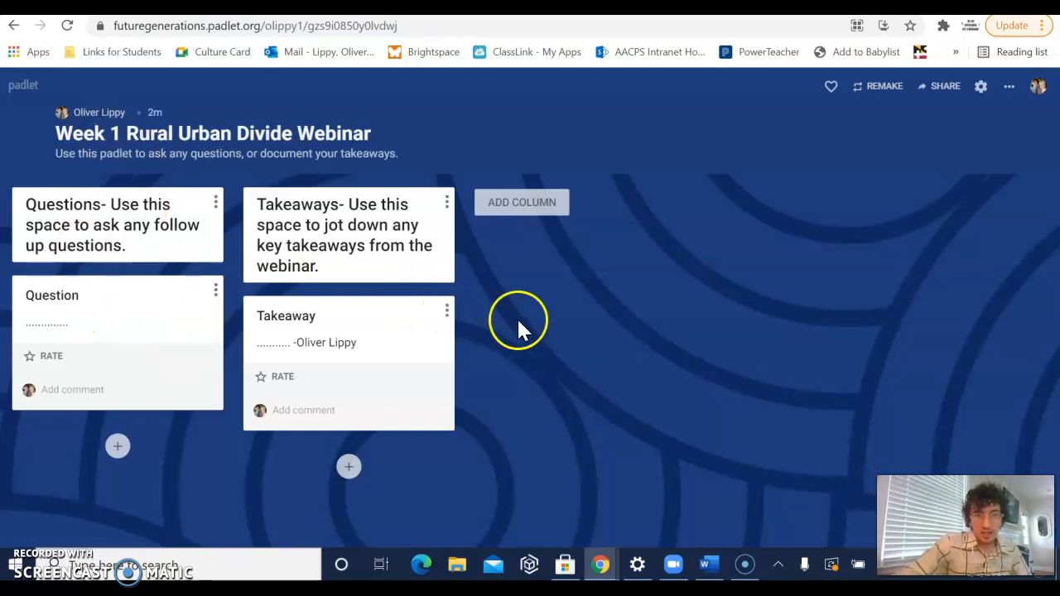
{"action": "mouse_move", "coordinate": [556, 323]}
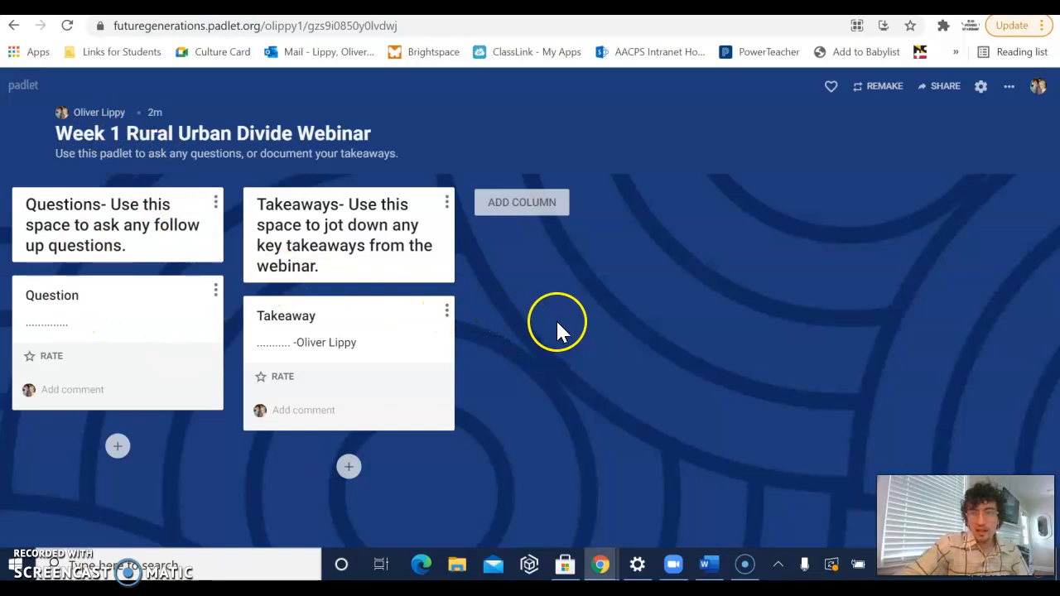
{"action": "mouse_move", "coordinate": [839, 242]}
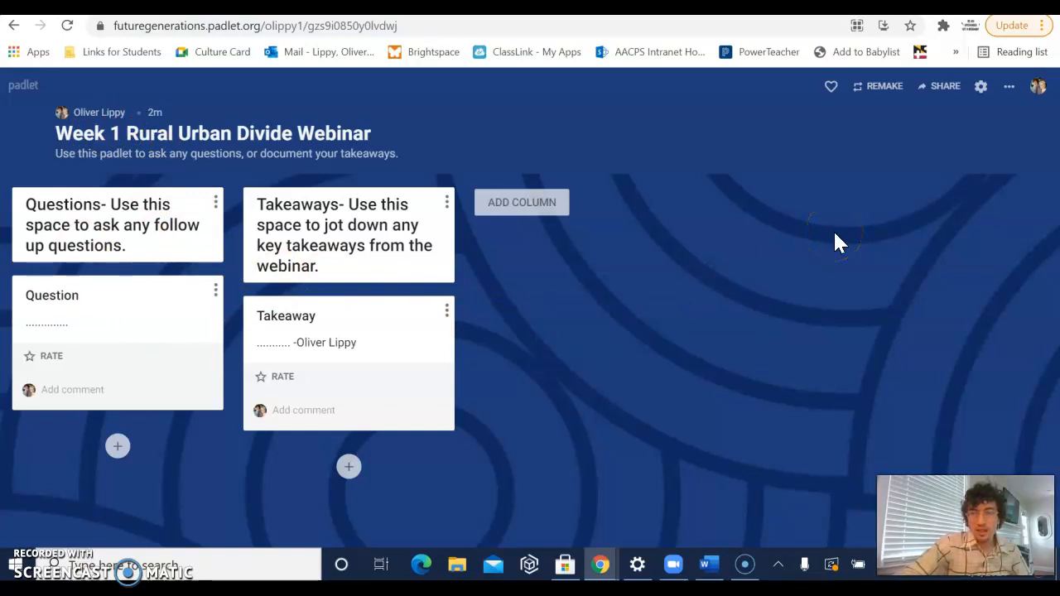
{"action": "mouse_move", "coordinate": [1037, 86]}
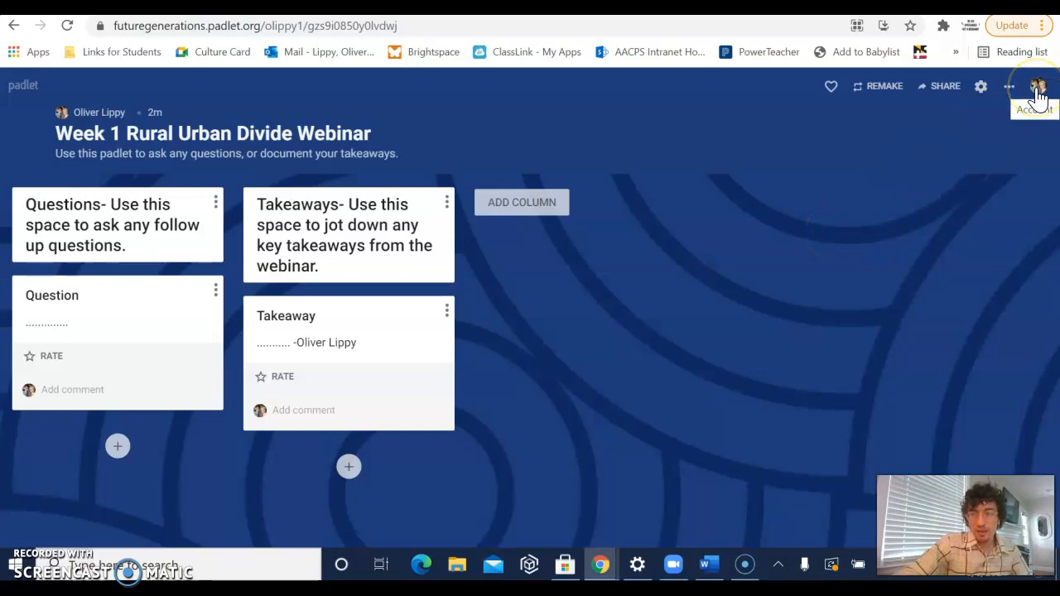
- Log out via the account avatar so the board shows to an anonymous visitor
{"action": "left_click", "coordinate": [1037, 87]}
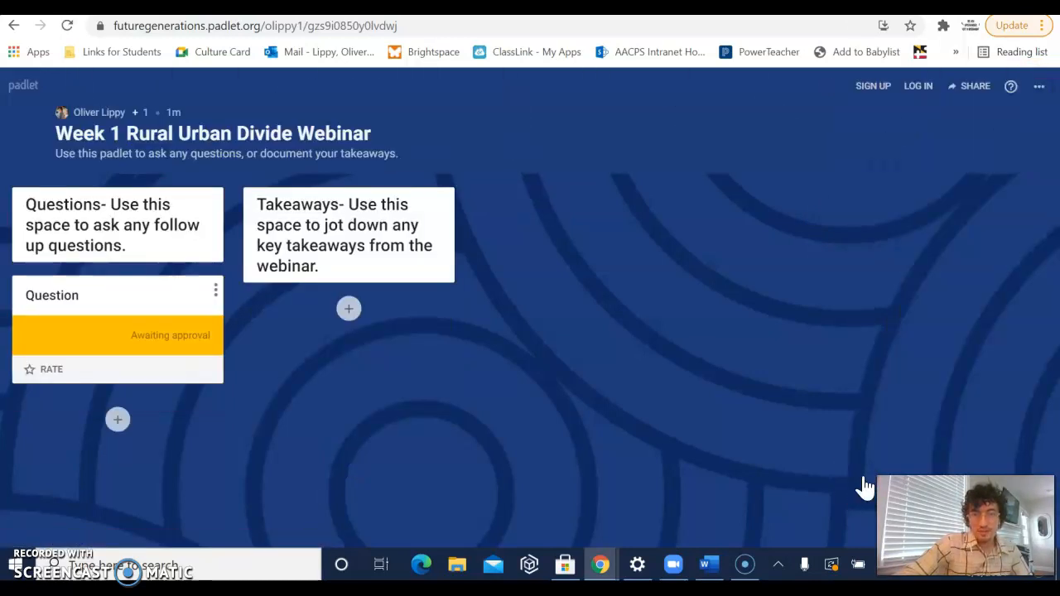
{"action": "left_click", "coordinate": [348, 308]}
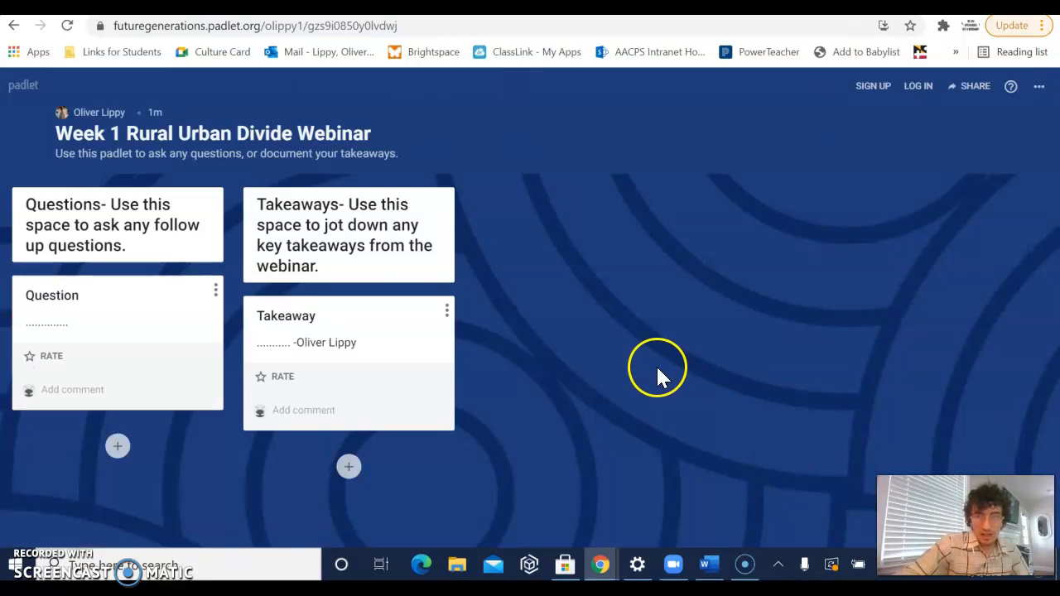
{"action": "mouse_move", "coordinate": [918, 86]}
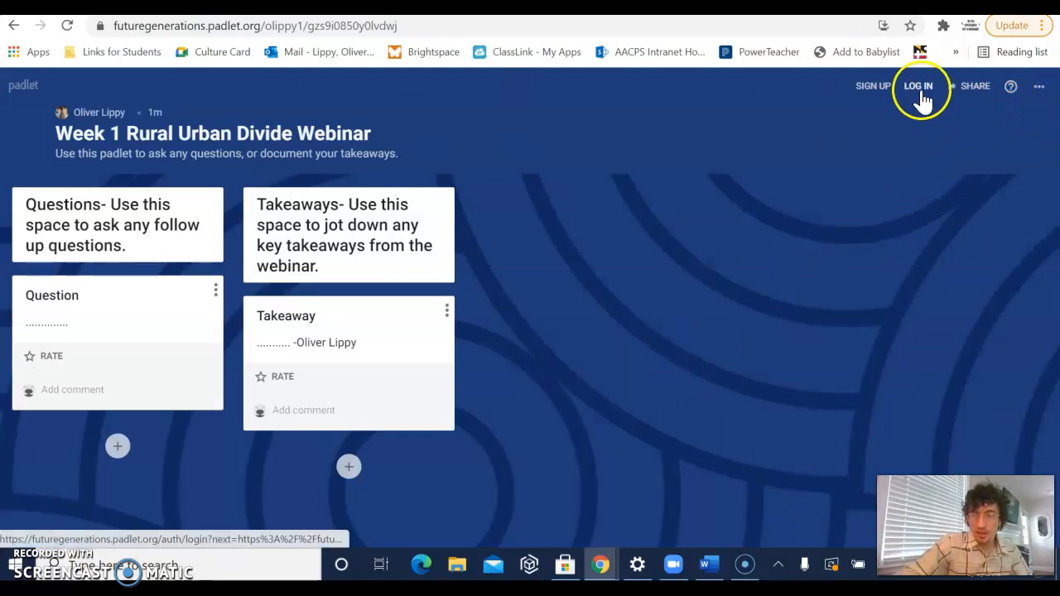
- Start logging back in, reaching the Google account chooser for Padlet
{"action": "left_click", "coordinate": [918, 86]}
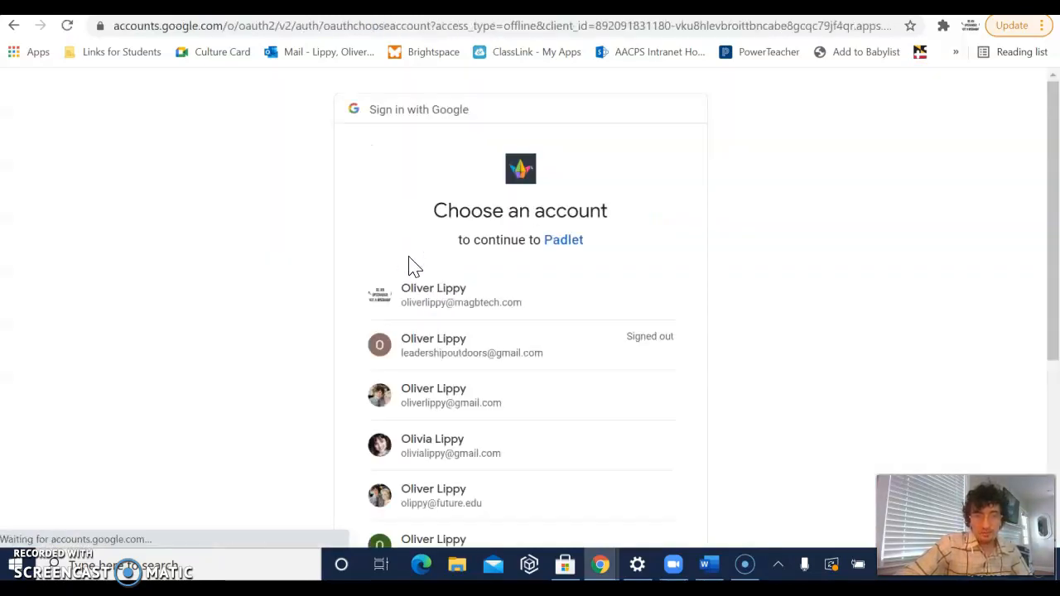
{"action": "mouse_move", "coordinate": [314, 202]}
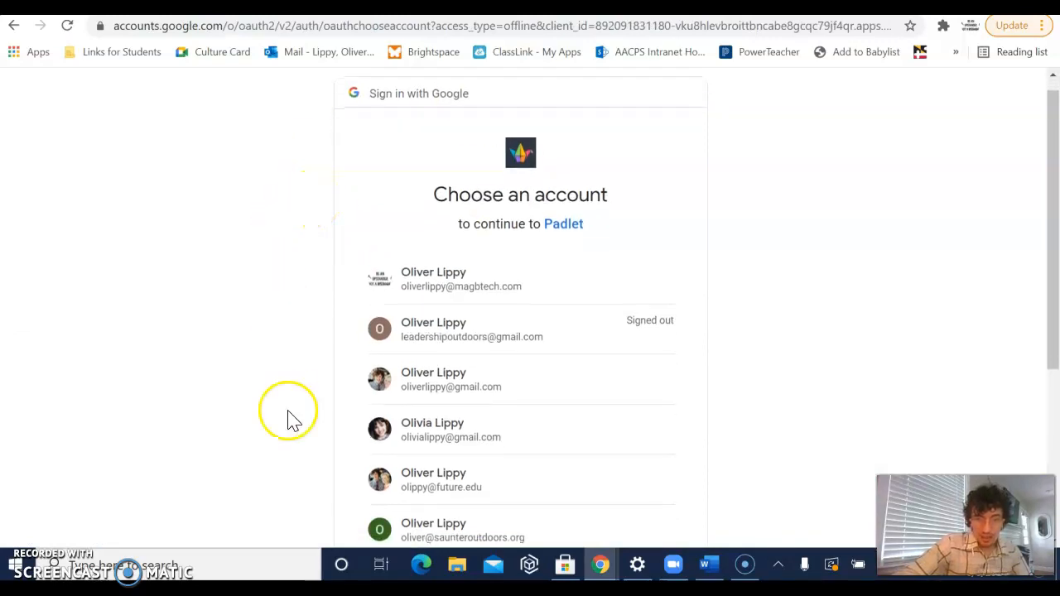
{"action": "mouse_move", "coordinate": [461, 480]}
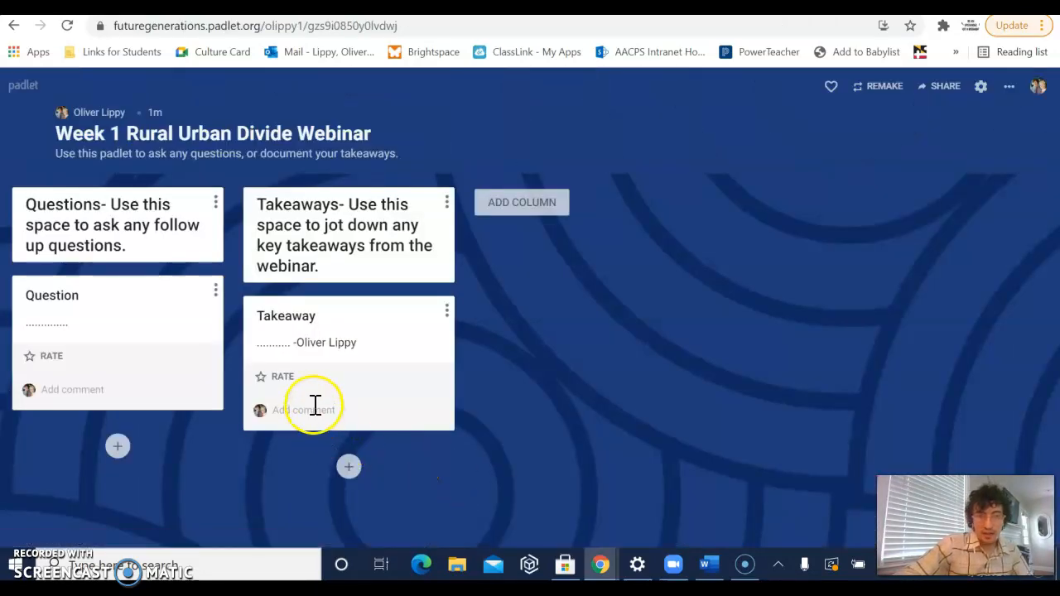
{"action": "mouse_move", "coordinate": [401, 381]}
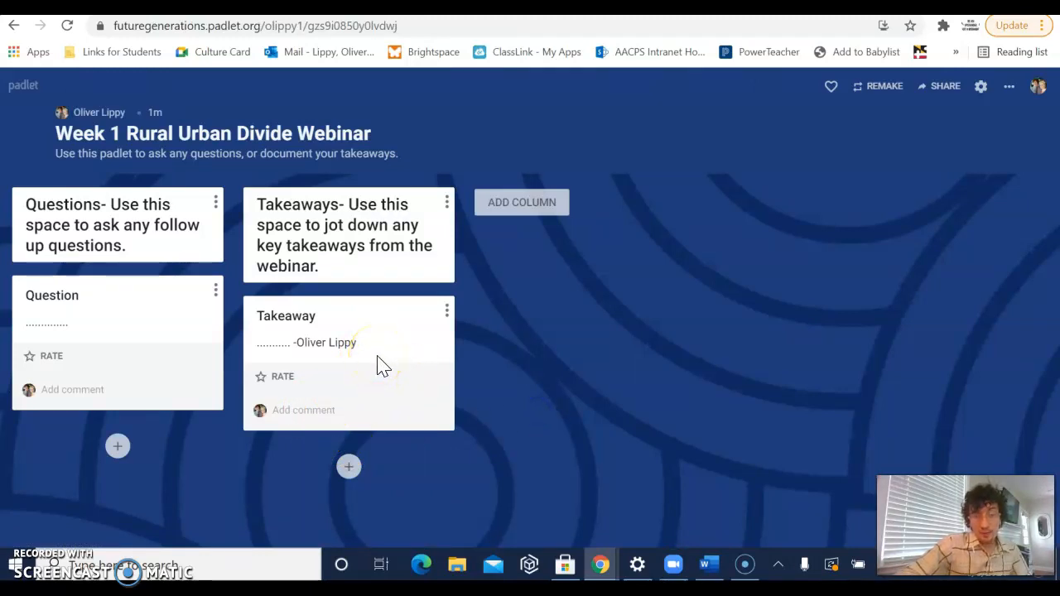
- Log out of Padlet again from the account menu
{"action": "left_click", "coordinate": [1039, 86]}
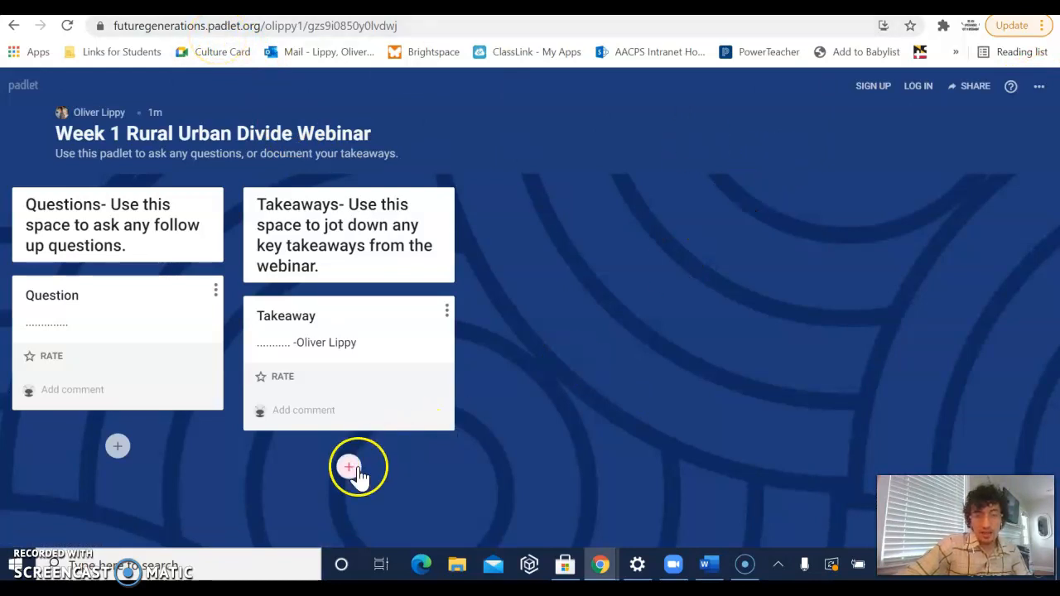
- Anonymously add a second 'Takeaway' post with body text 'aksdv,m sd'
{"action": "left_click", "coordinate": [348, 467]}
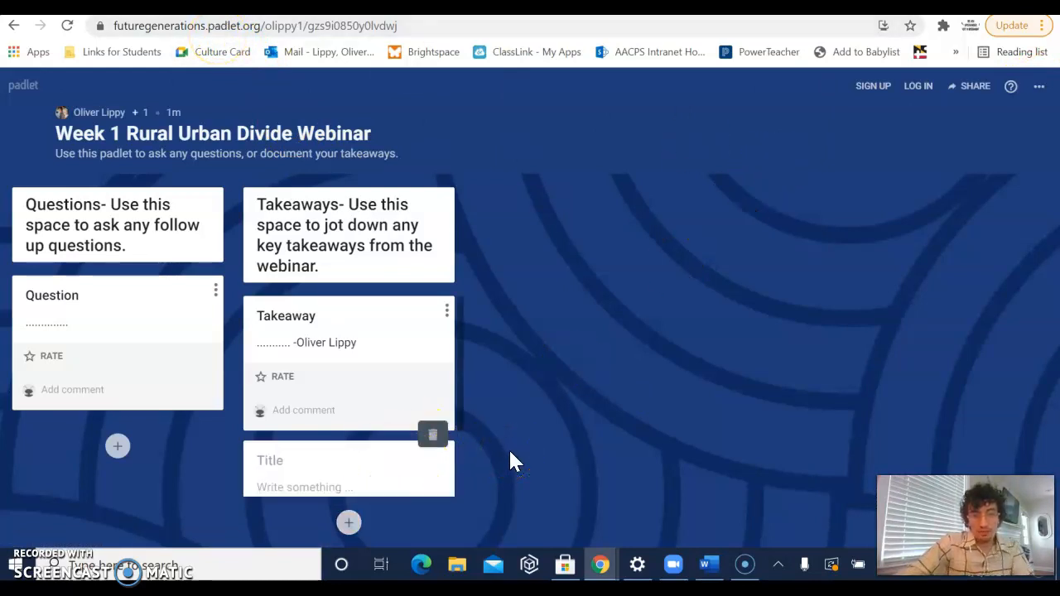
{"action": "type", "text": "Take"}
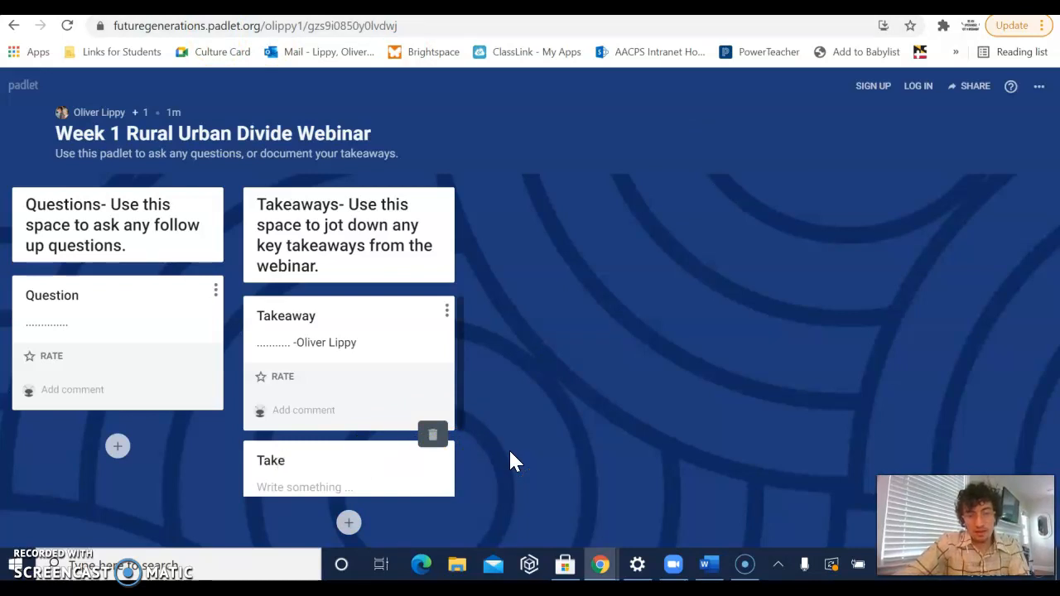
{"action": "type", "text": "away"}
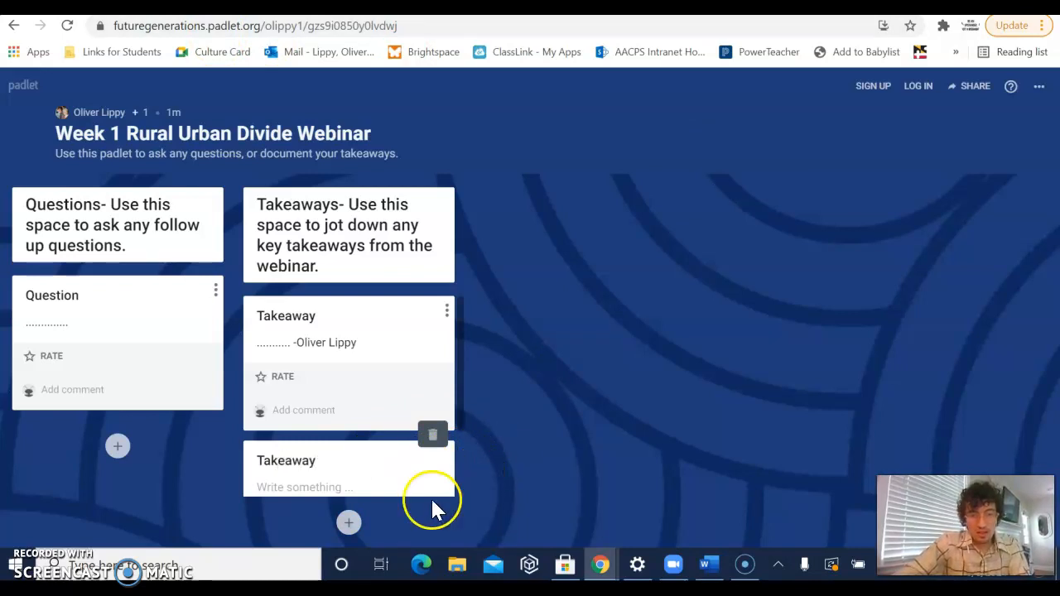
{"action": "type", "text": "aksdv,m sd"}
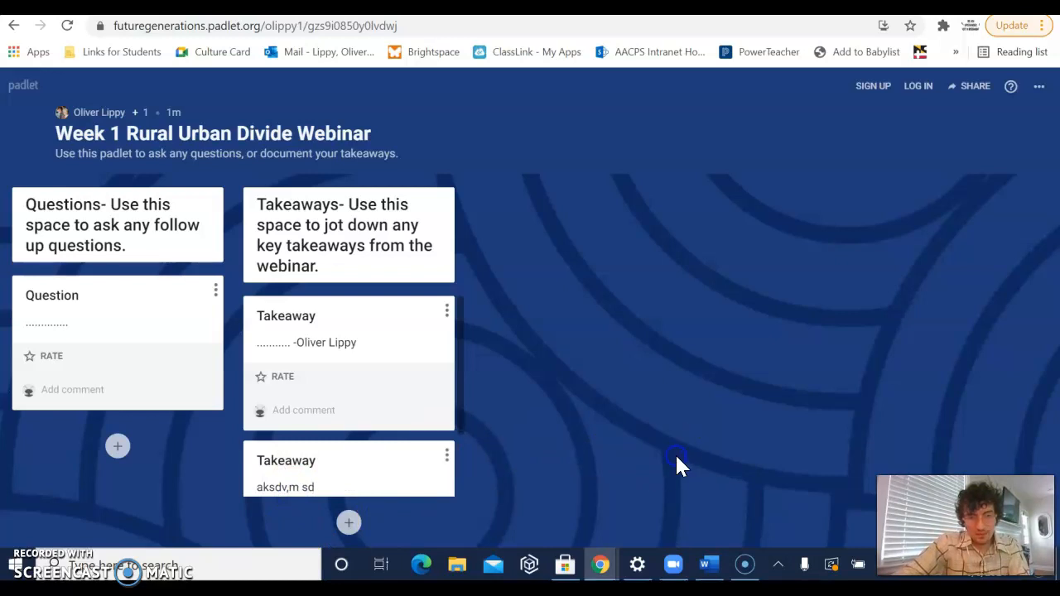
{"action": "mouse_move", "coordinate": [522, 467]}
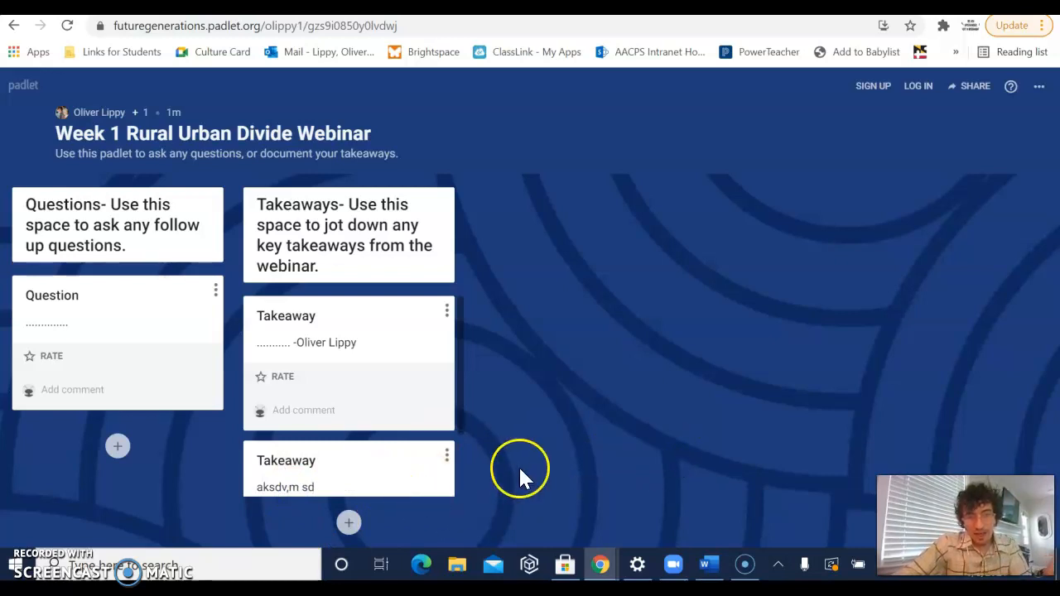
{"action": "mouse_move", "coordinate": [339, 480]}
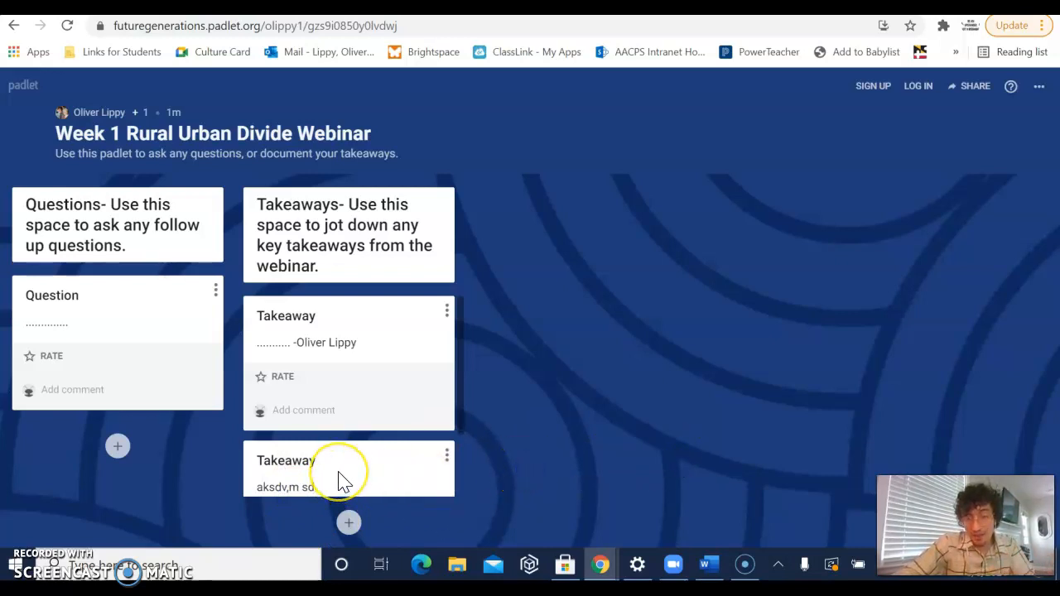
{"action": "mouse_move", "coordinate": [574, 416]}
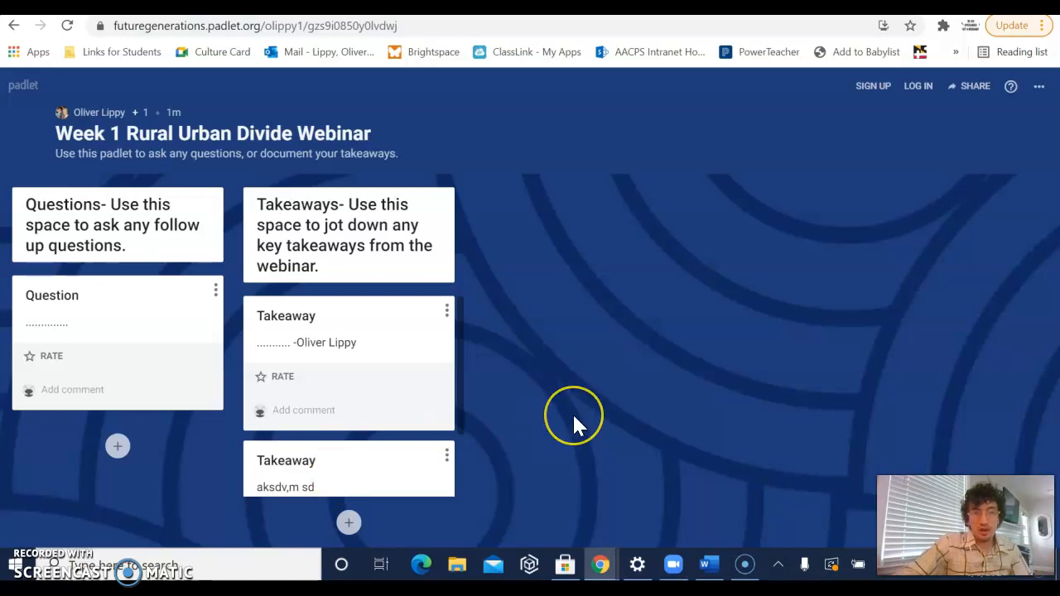
{"action": "mouse_move", "coordinate": [577, 424]}
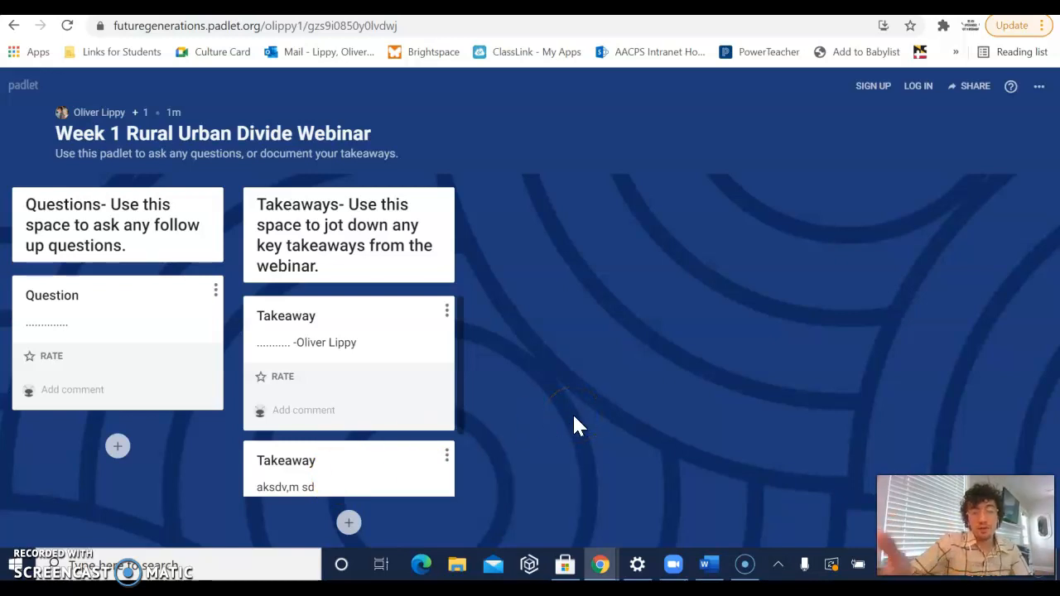
{"action": "mouse_move", "coordinate": [24, 23]}
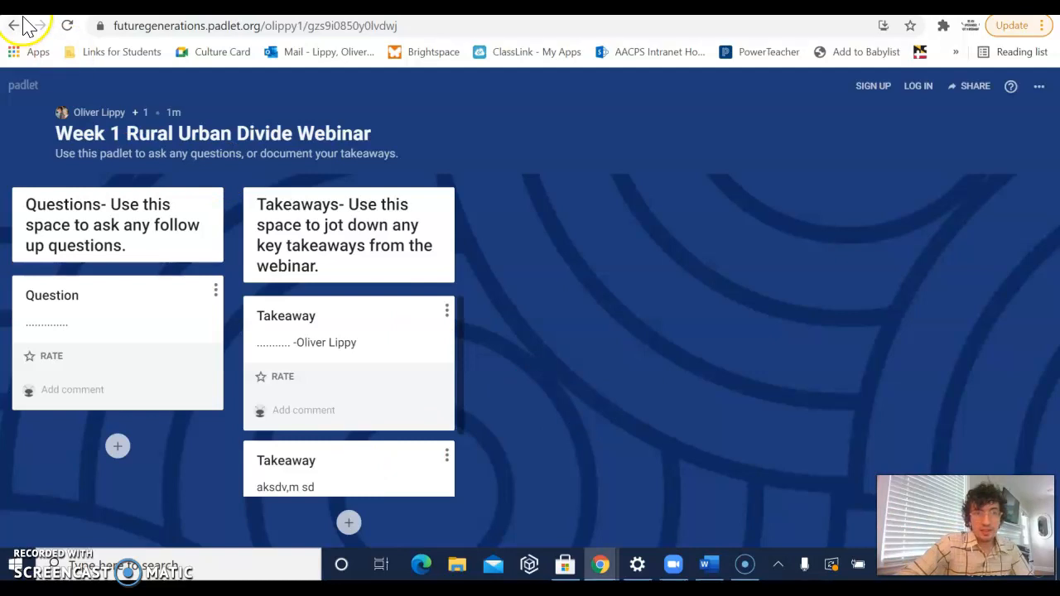